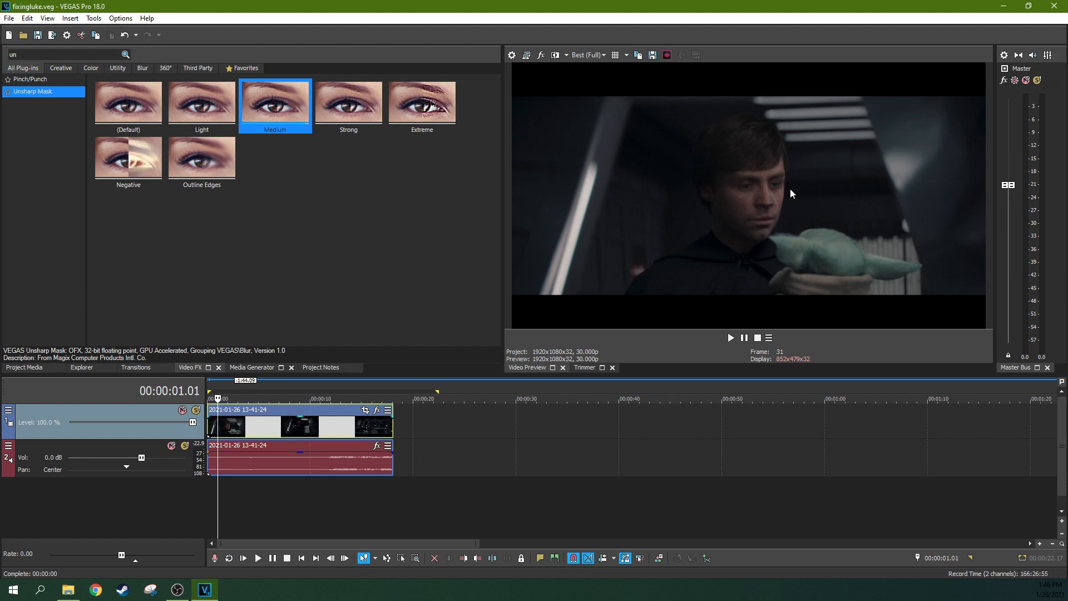
pyautogui.moveTo(779, 170)
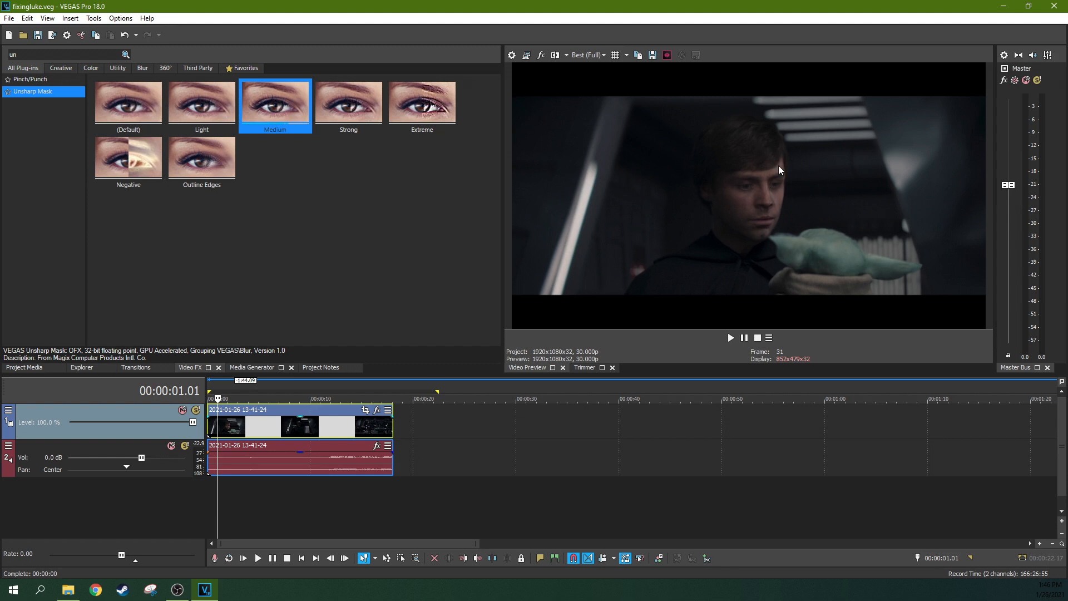
pyautogui.moveTo(227, 429)
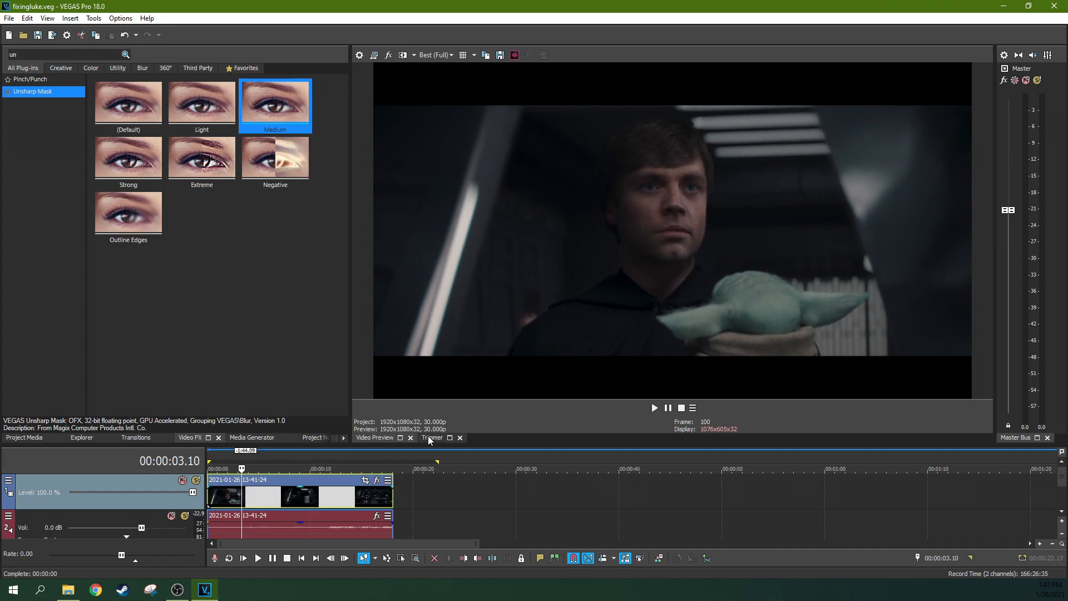
pyautogui.click(313, 469)
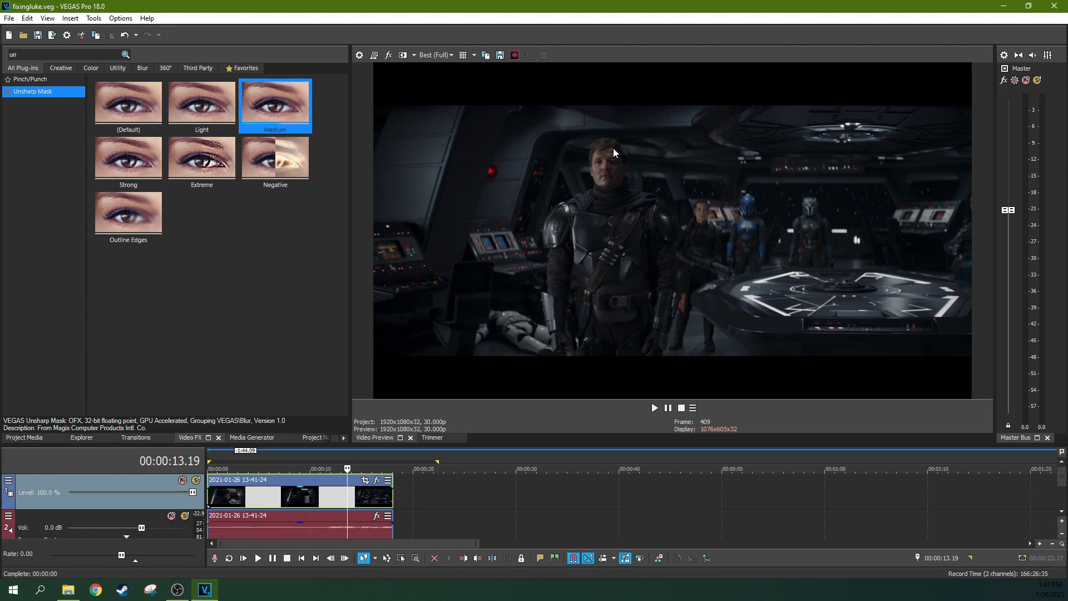
pyautogui.moveTo(624, 206)
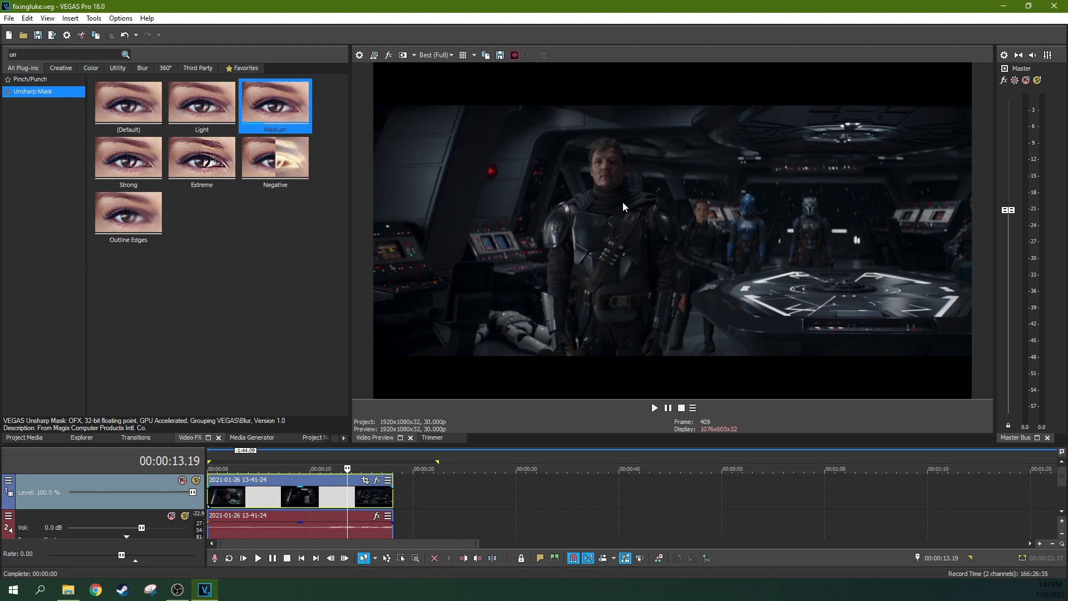
pyautogui.moveTo(613, 270)
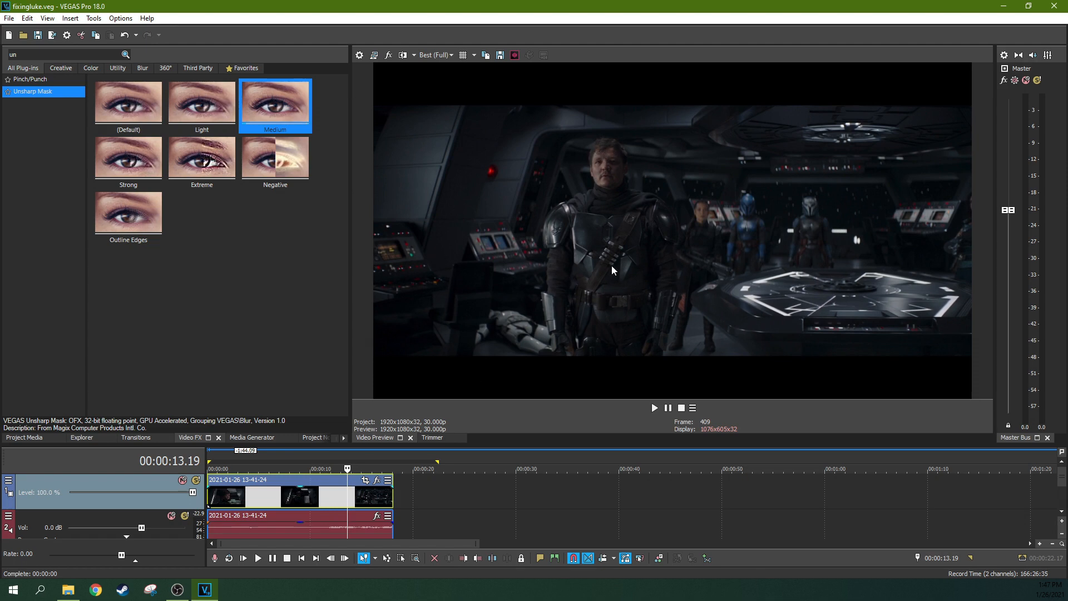
pyautogui.moveTo(597, 152)
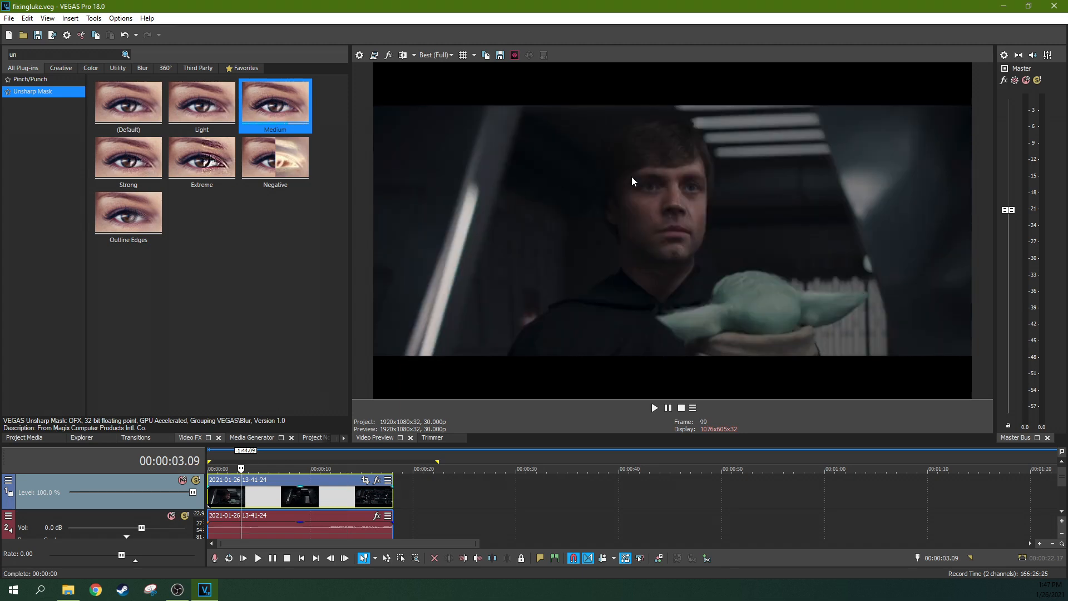
pyautogui.moveTo(673, 231)
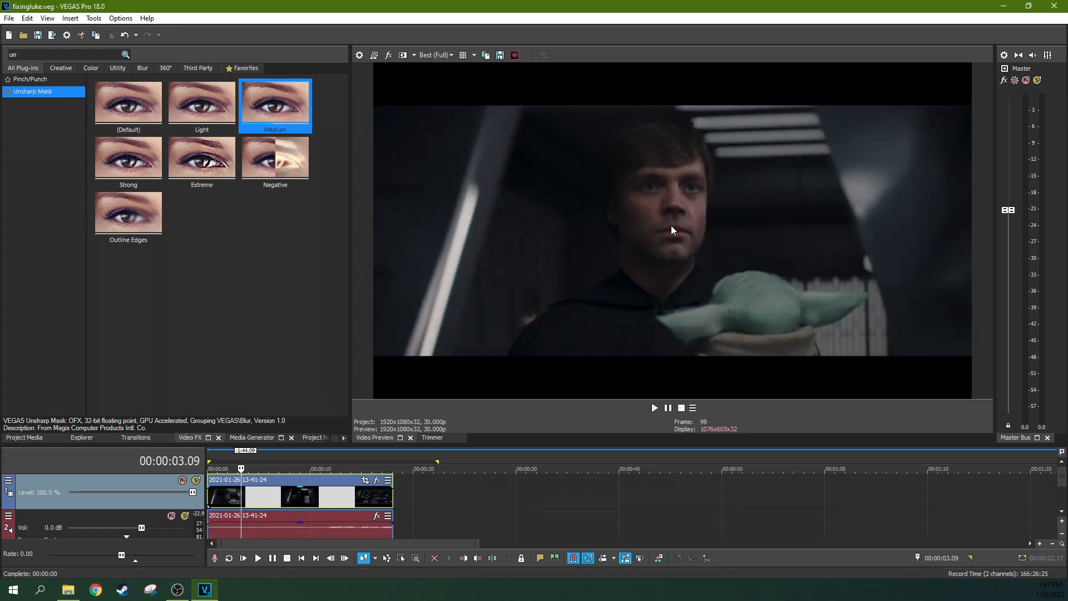
pyautogui.moveTo(715, 217)
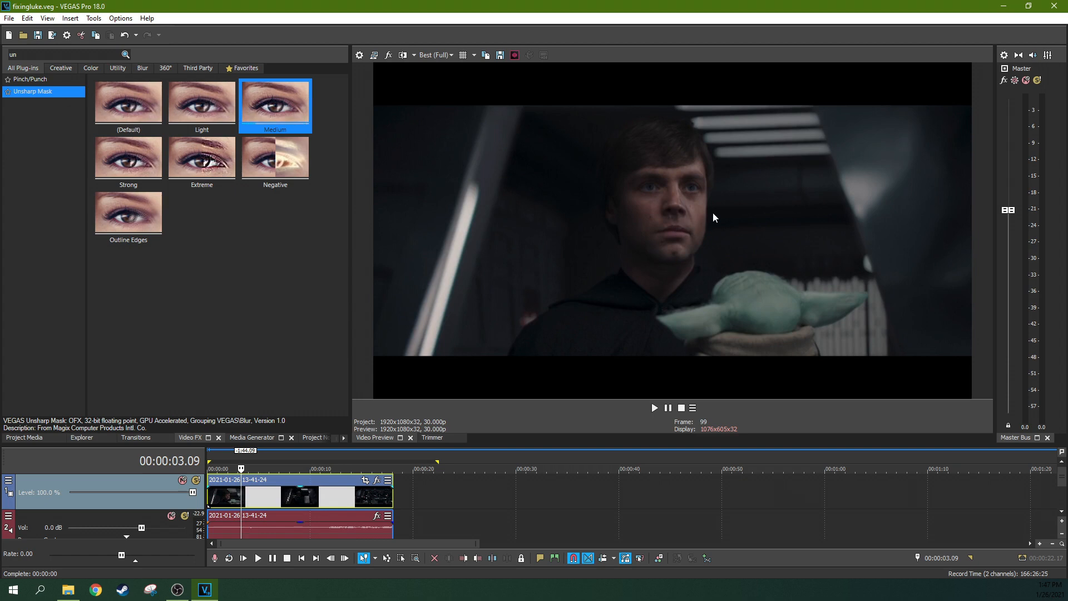
pyautogui.moveTo(702, 221)
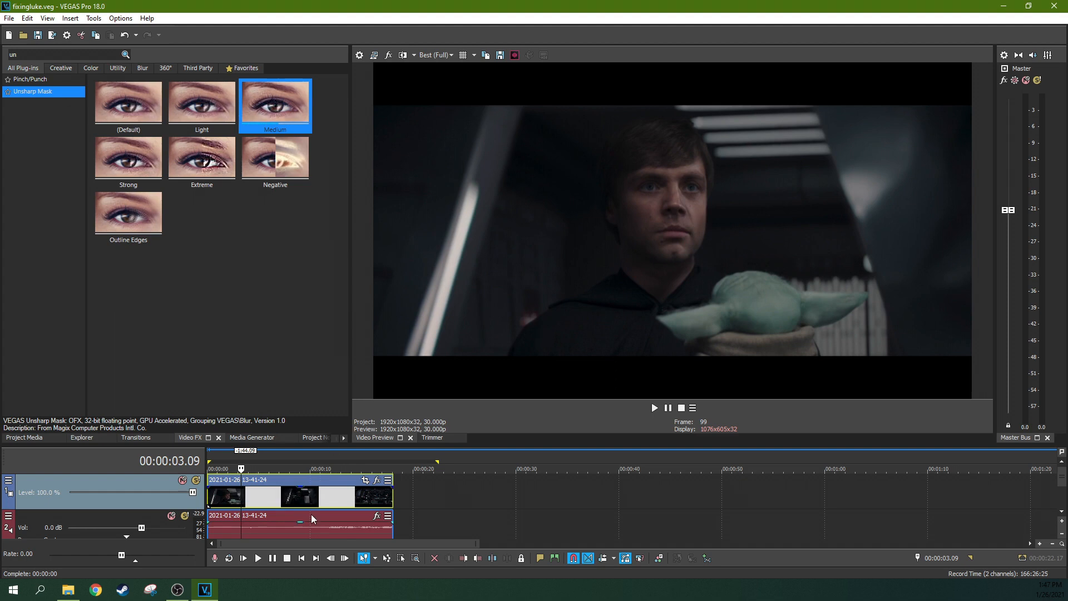
pyautogui.click(352, 469)
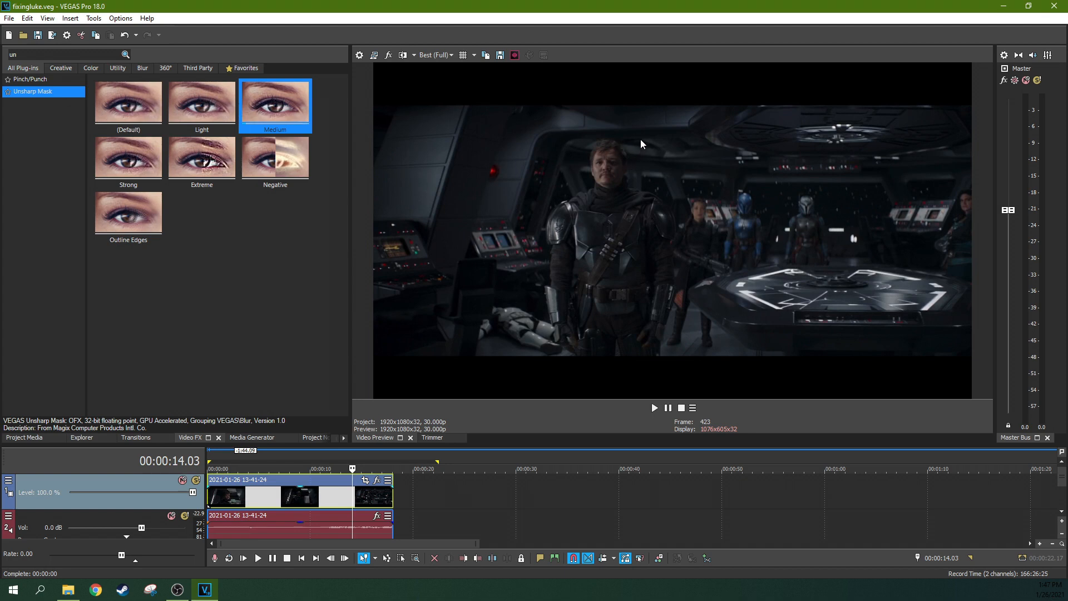
pyautogui.moveTo(337, 361)
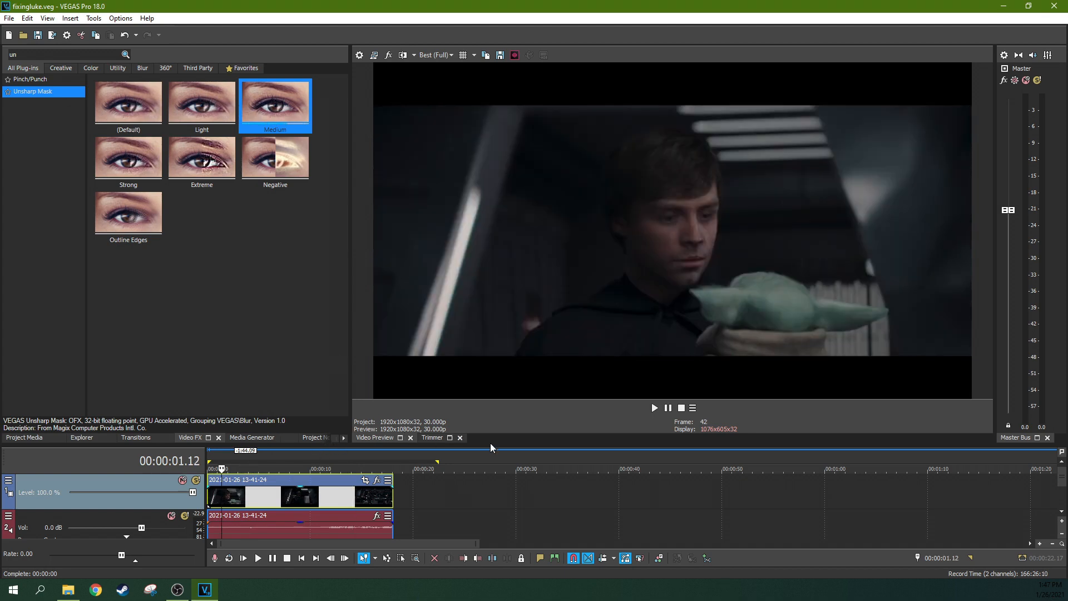
# Step: Shrink the Video Preview area so the video and audio tracks get more room
pyautogui.click(460, 437)
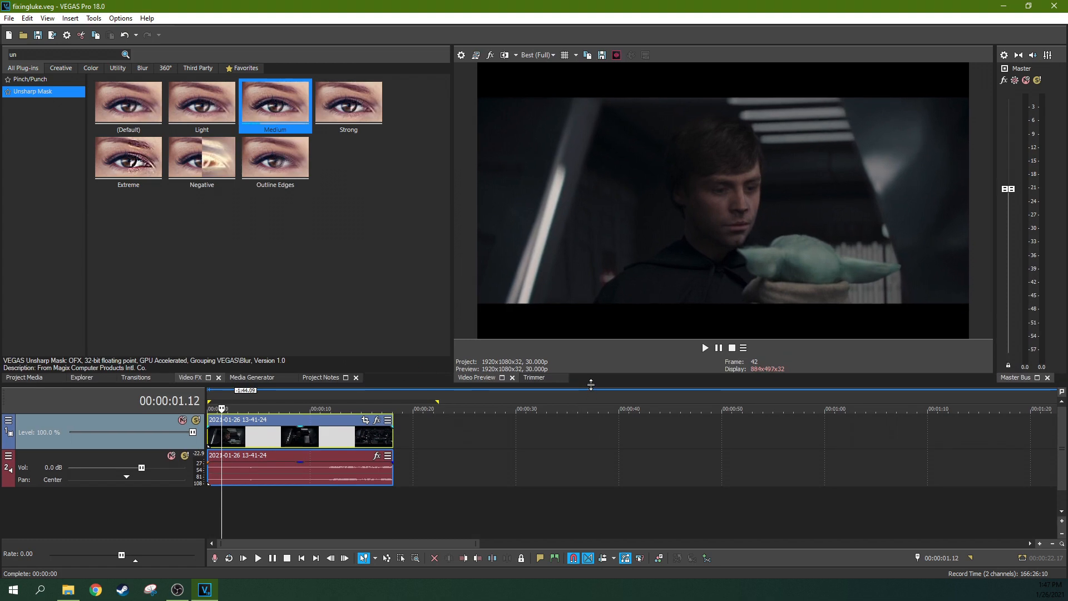
pyautogui.moveTo(463, 399)
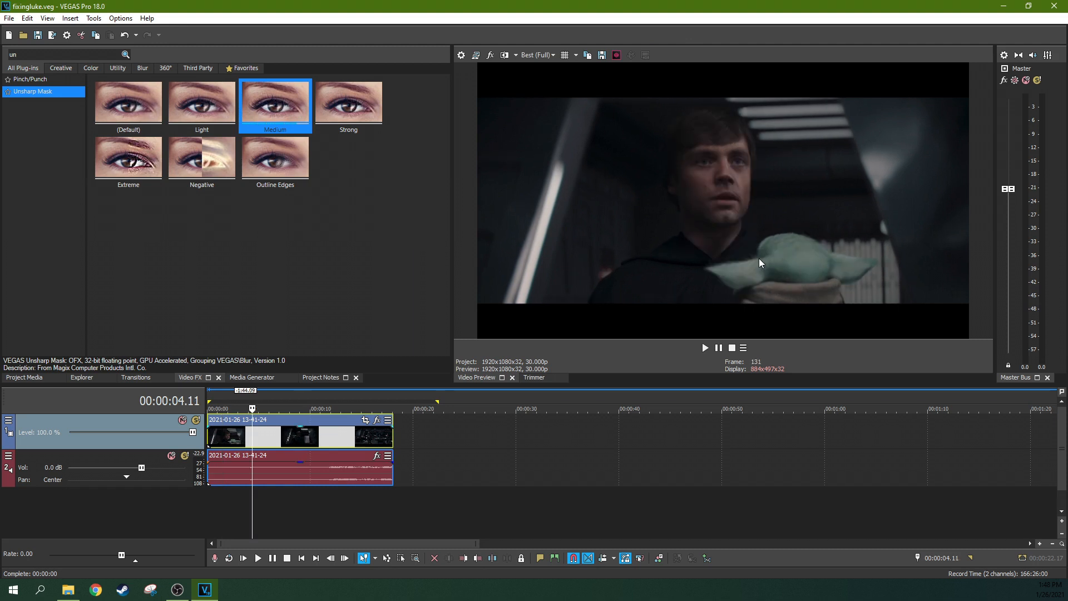
pyautogui.moveTo(715, 172)
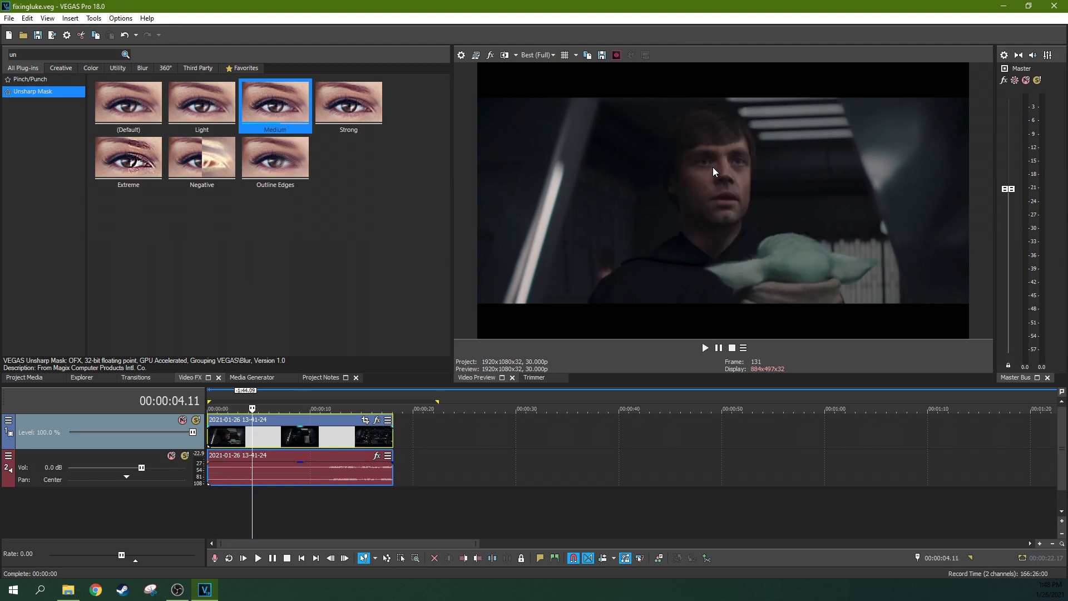
pyautogui.moveTo(689, 146)
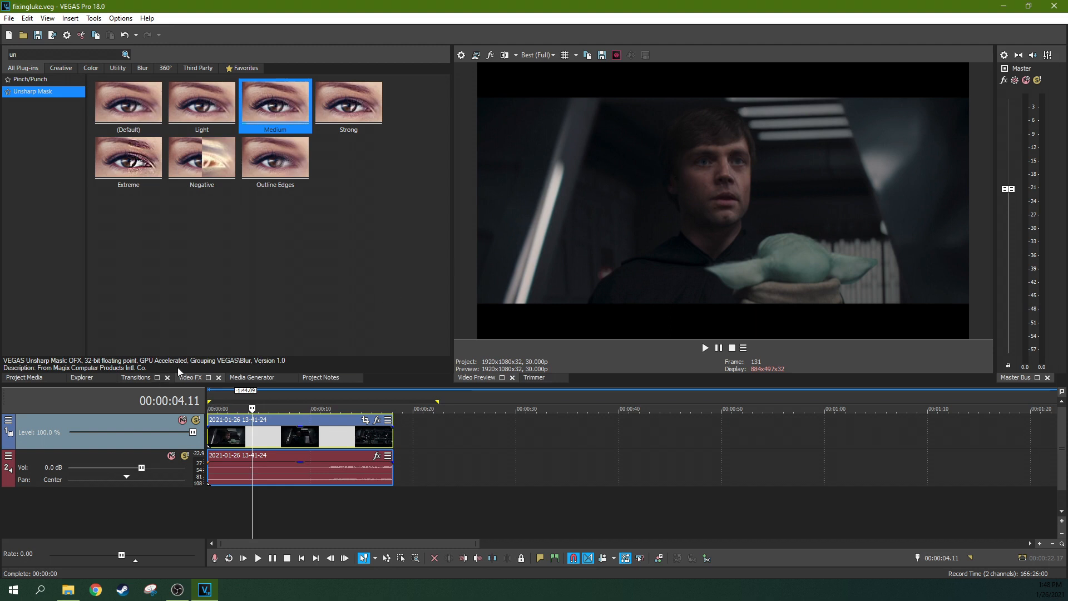
pyautogui.moveTo(51, 113)
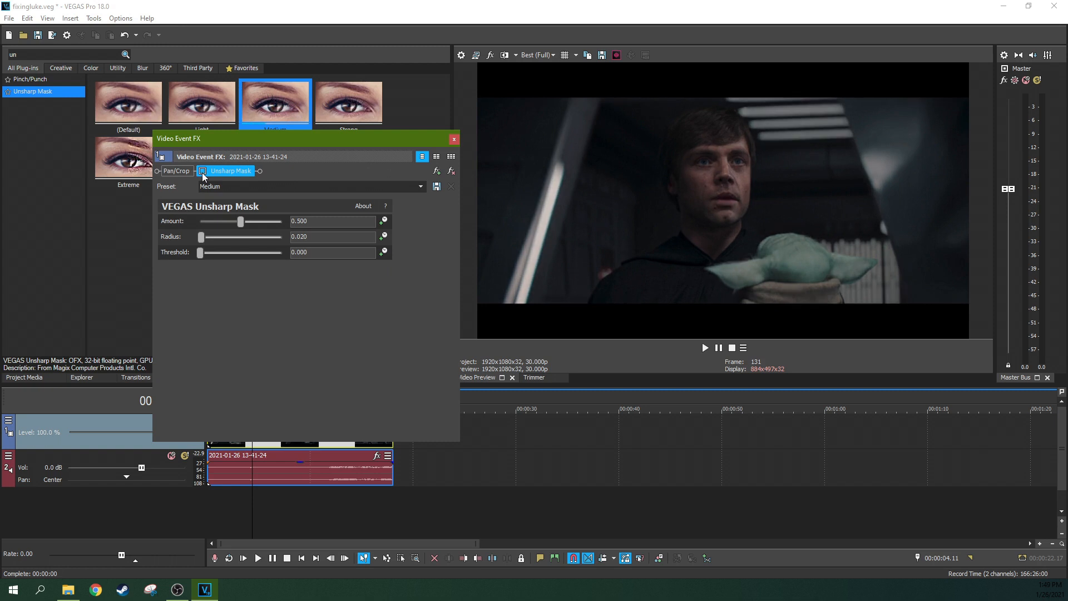
# Step: Compare the Unsharp Mask on and off and try the Amount slider from zero to high before settling on a moderate value
pyautogui.click(202, 171)
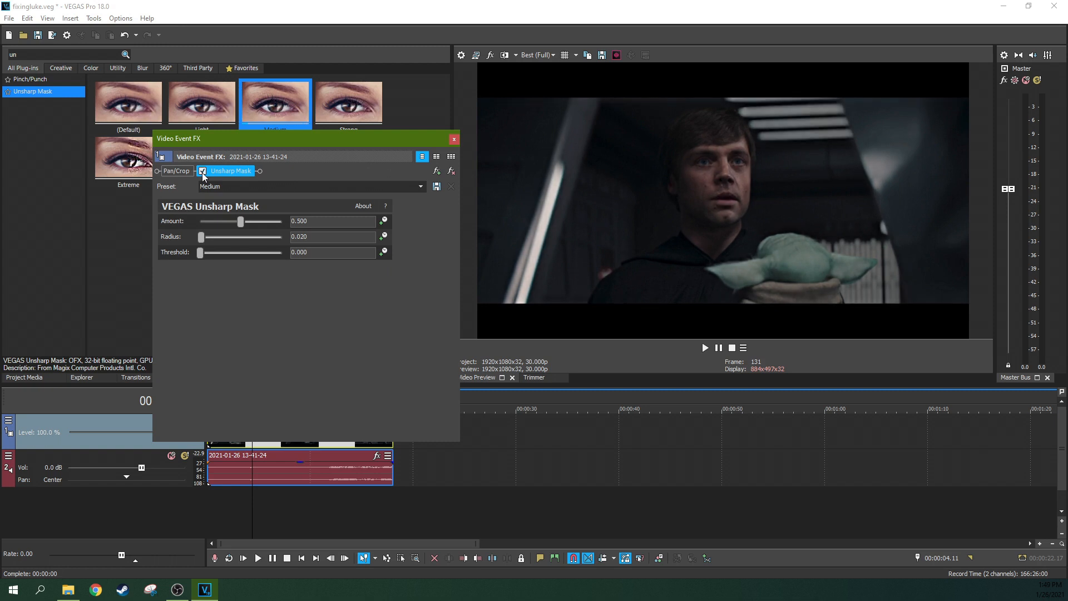
pyautogui.click(203, 170)
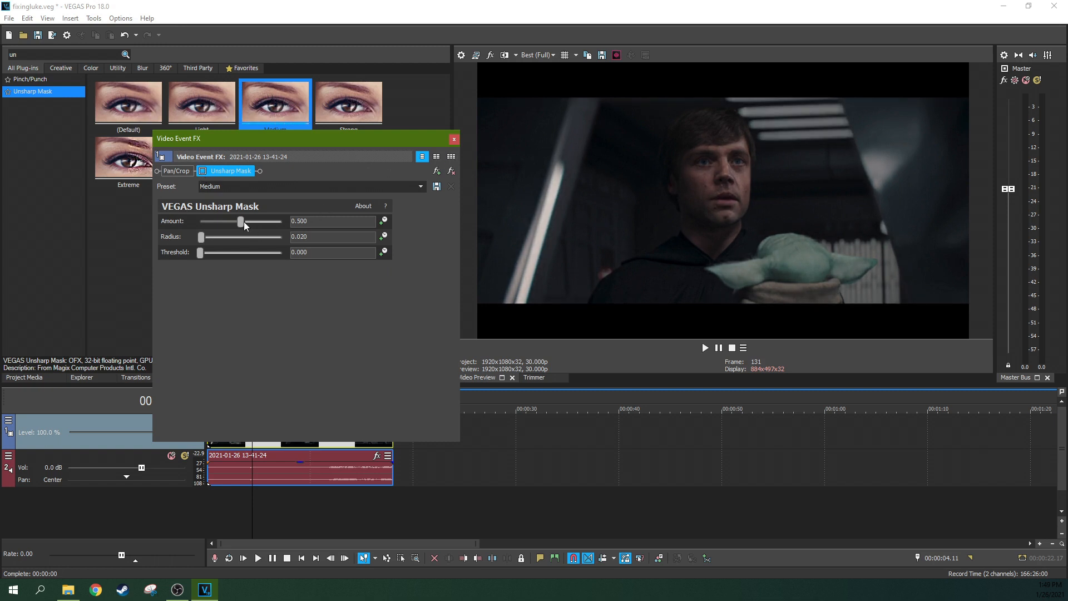
pyautogui.moveTo(240, 221); pyautogui.dragTo(200, 221)
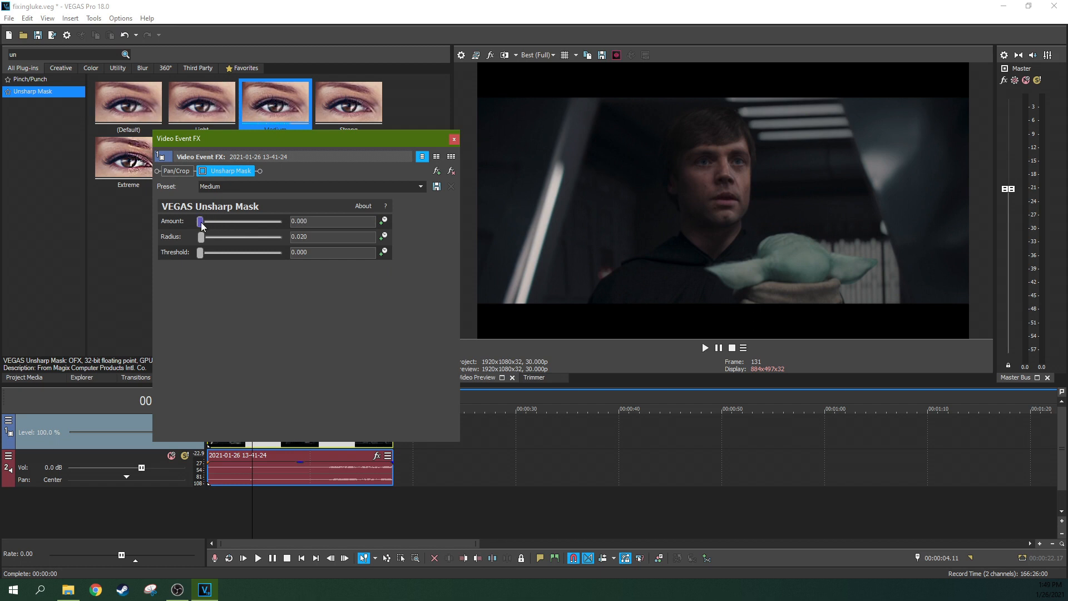
pyautogui.moveTo(201, 221); pyautogui.dragTo(213, 221)
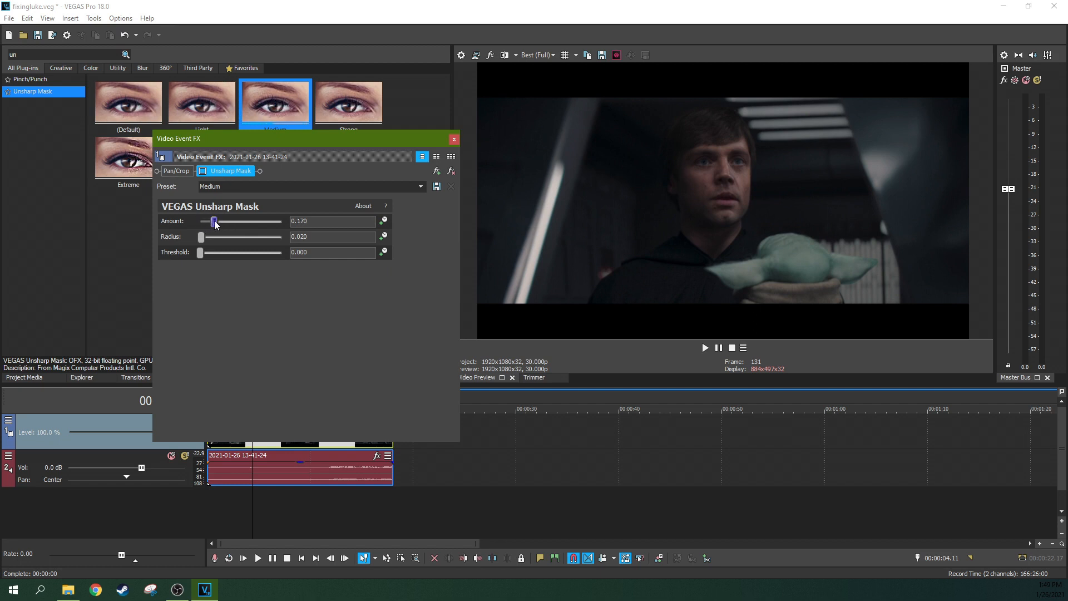
pyautogui.moveTo(213, 221); pyautogui.dragTo(267, 221)
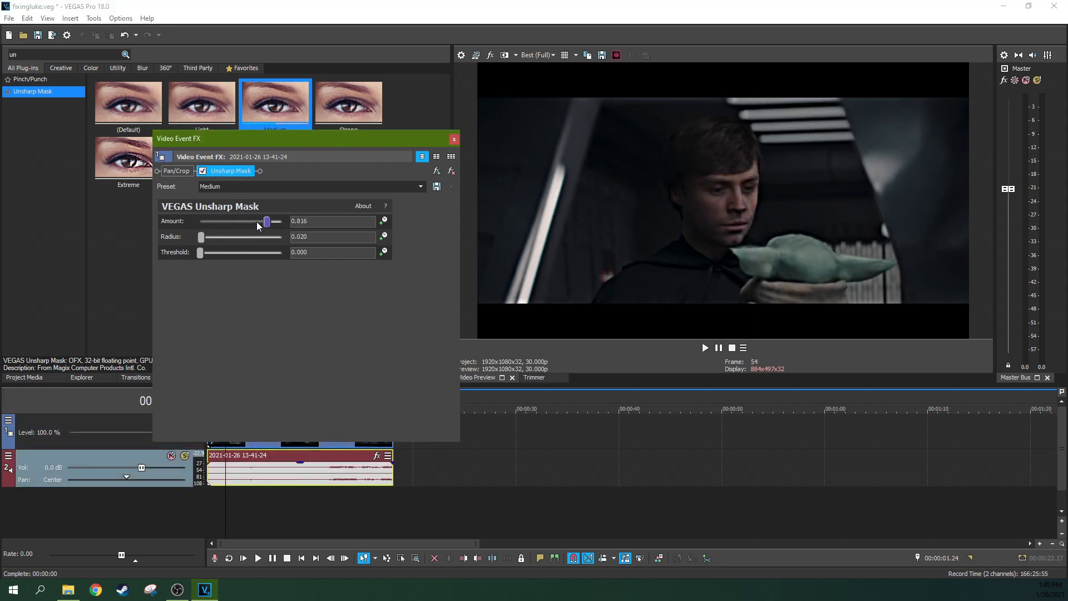
pyautogui.moveTo(267, 221); pyautogui.dragTo(200, 221)
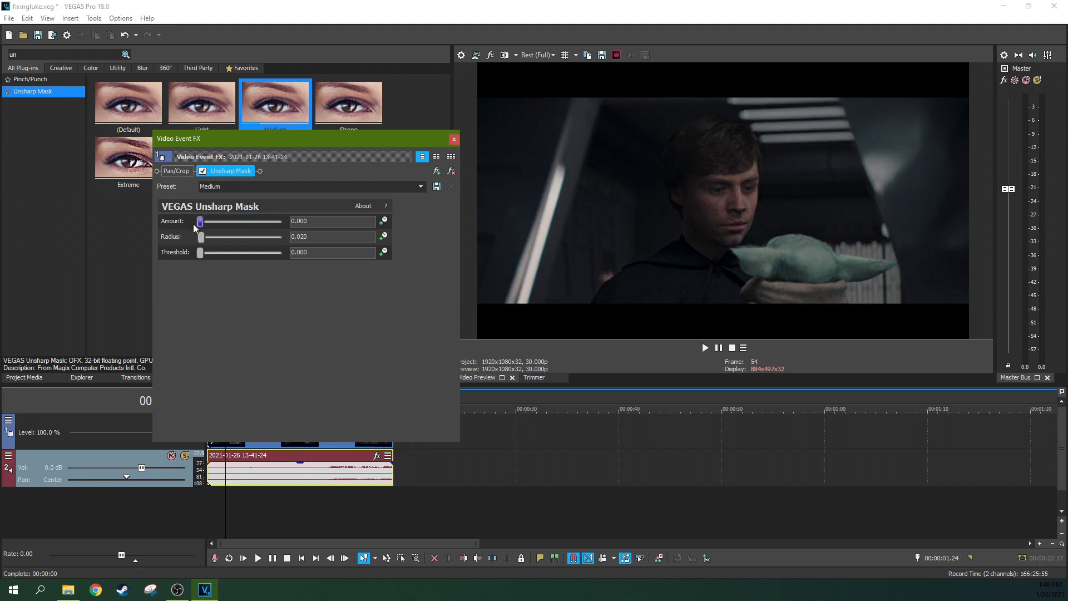
pyautogui.moveTo(201, 221); pyautogui.dragTo(202, 221)
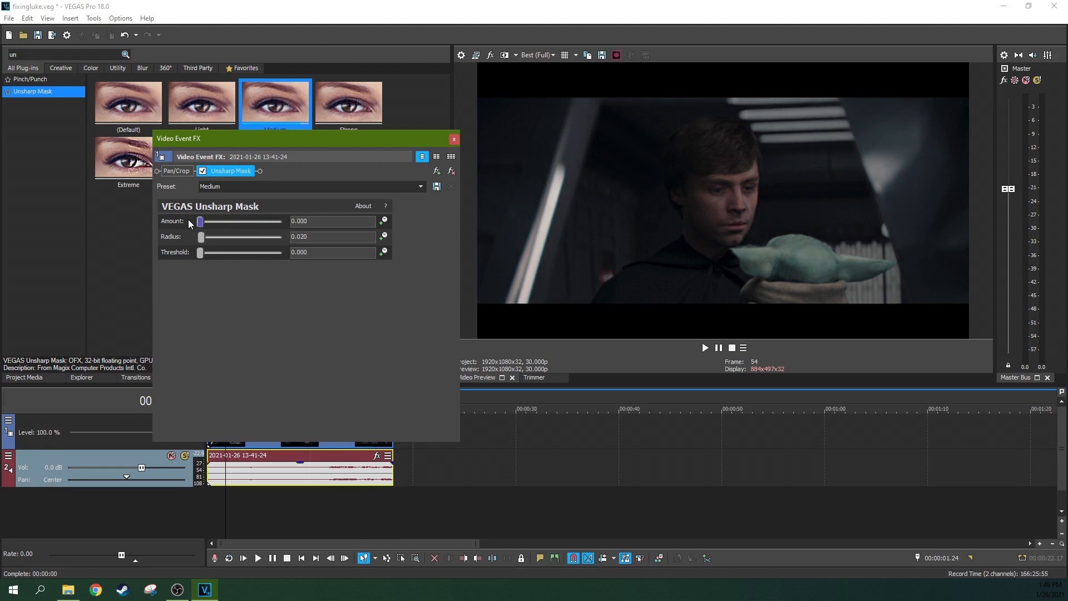
pyautogui.moveTo(200, 220); pyautogui.dragTo(228, 221)
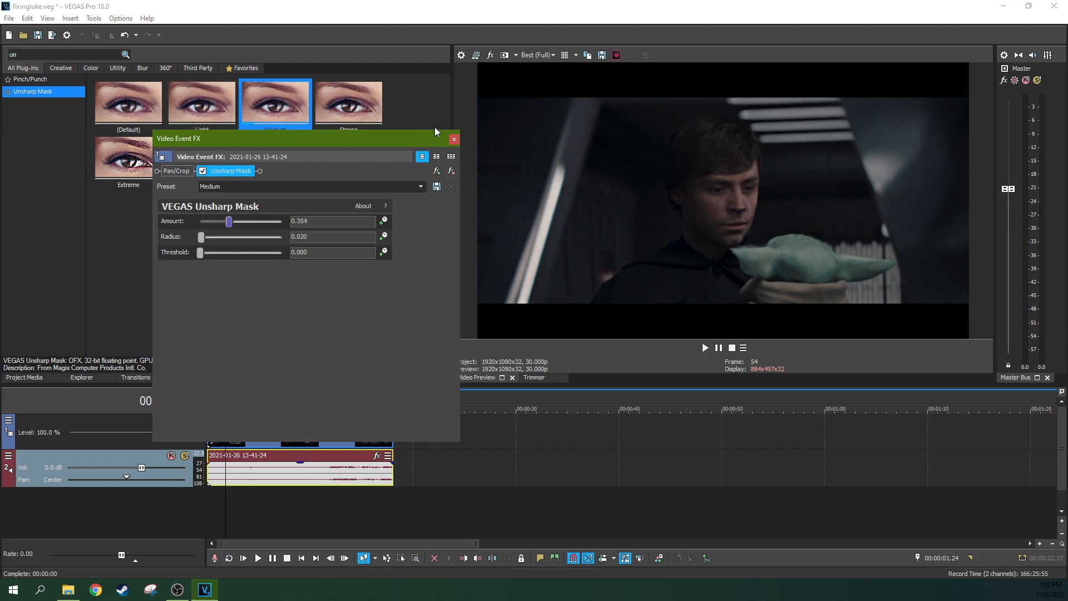
pyautogui.moveTo(733, 171)
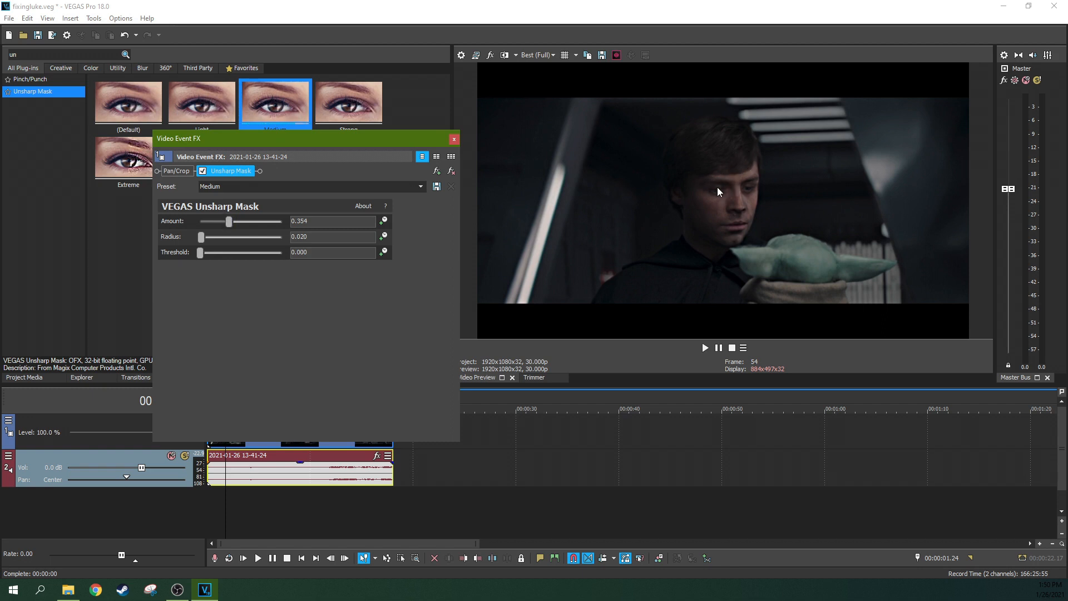
pyautogui.moveTo(774, 241)
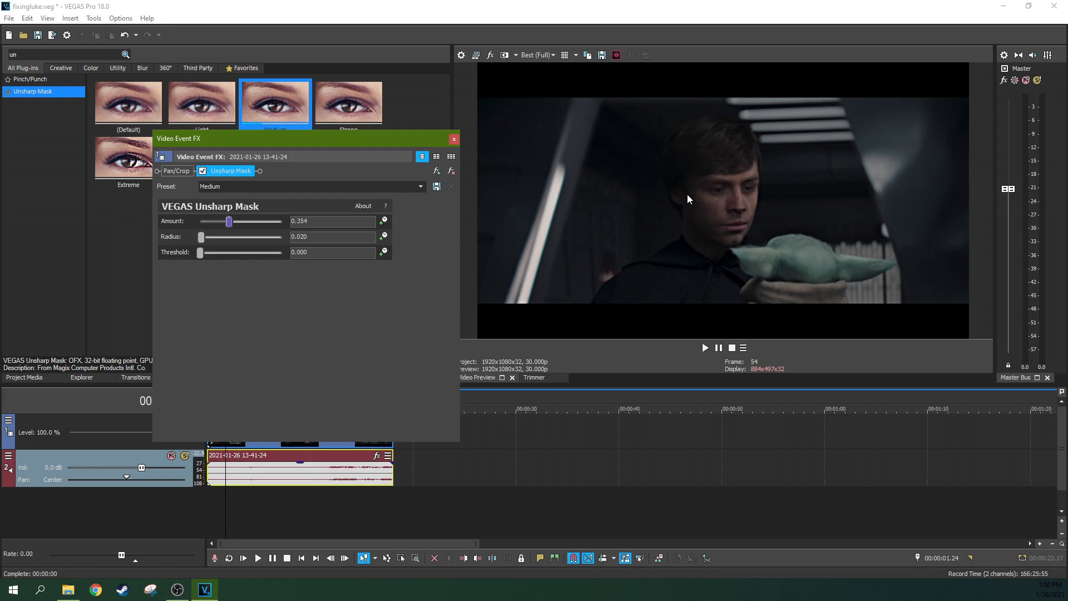
pyautogui.moveTo(563, 230)
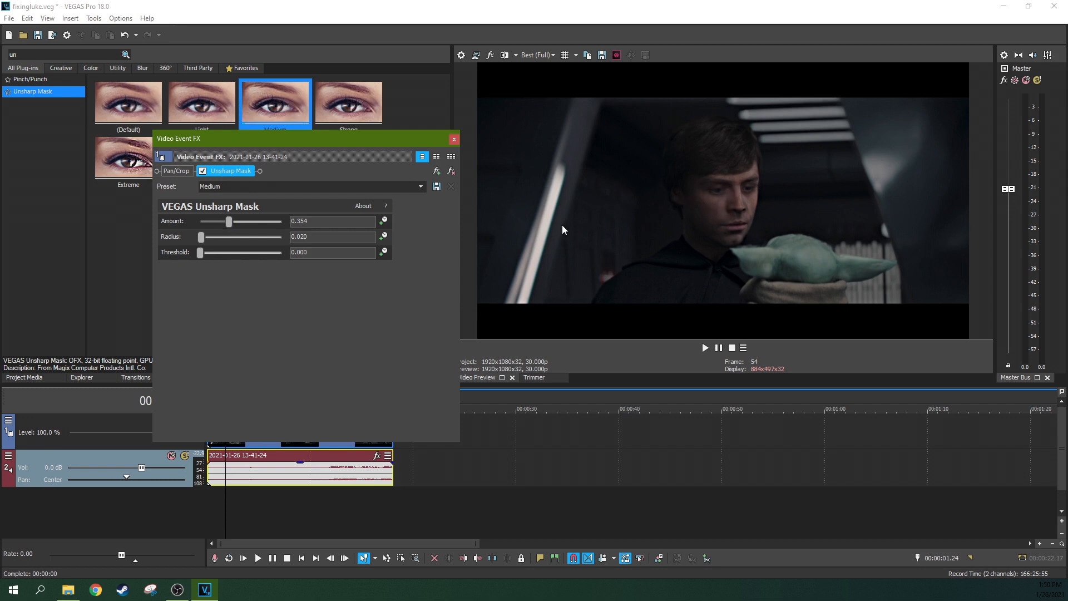
pyautogui.moveTo(741, 197)
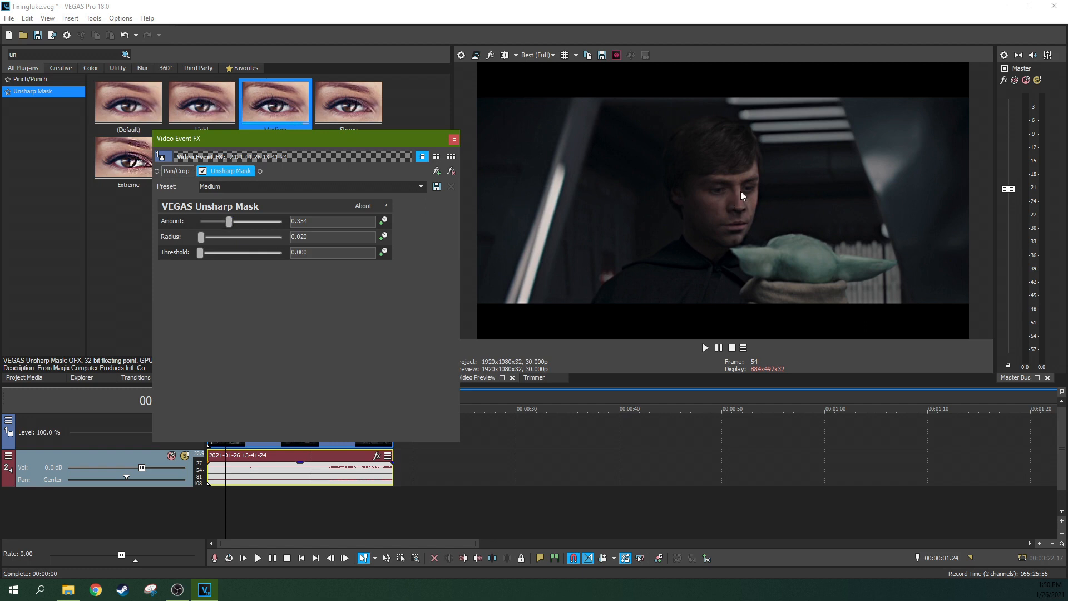
# Step: Fine-tune the Unsharp Mask amount through 0.313, 0.401 and 0.456 to 0.463, then close the effect window
pyautogui.moveTo(229, 221); pyautogui.dragTo(226, 222)
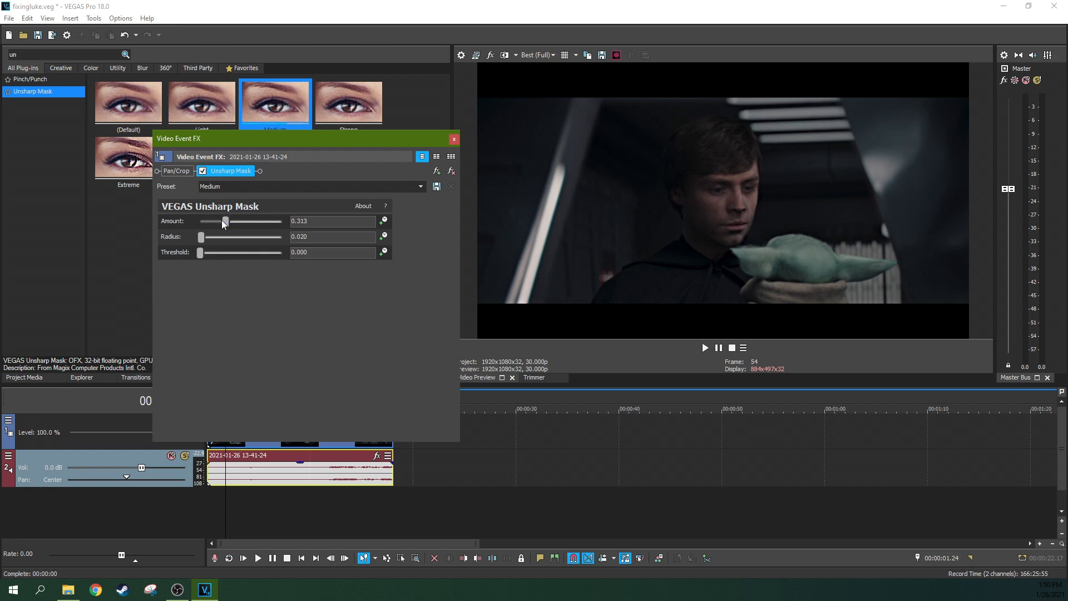
pyautogui.moveTo(225, 221); pyautogui.dragTo(233, 221)
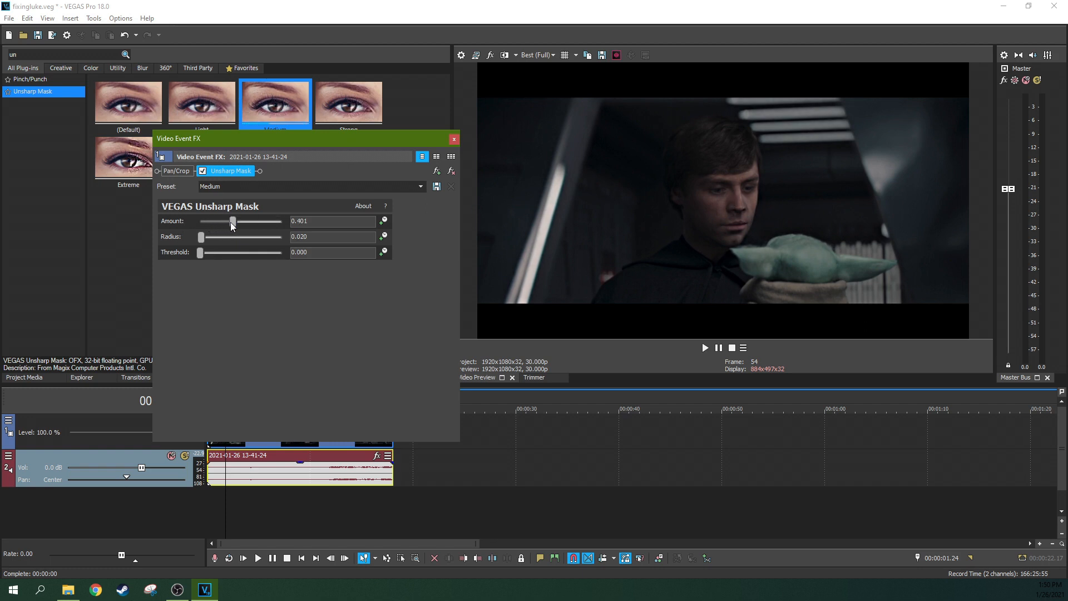
pyautogui.moveTo(231, 221); pyautogui.dragTo(237, 221)
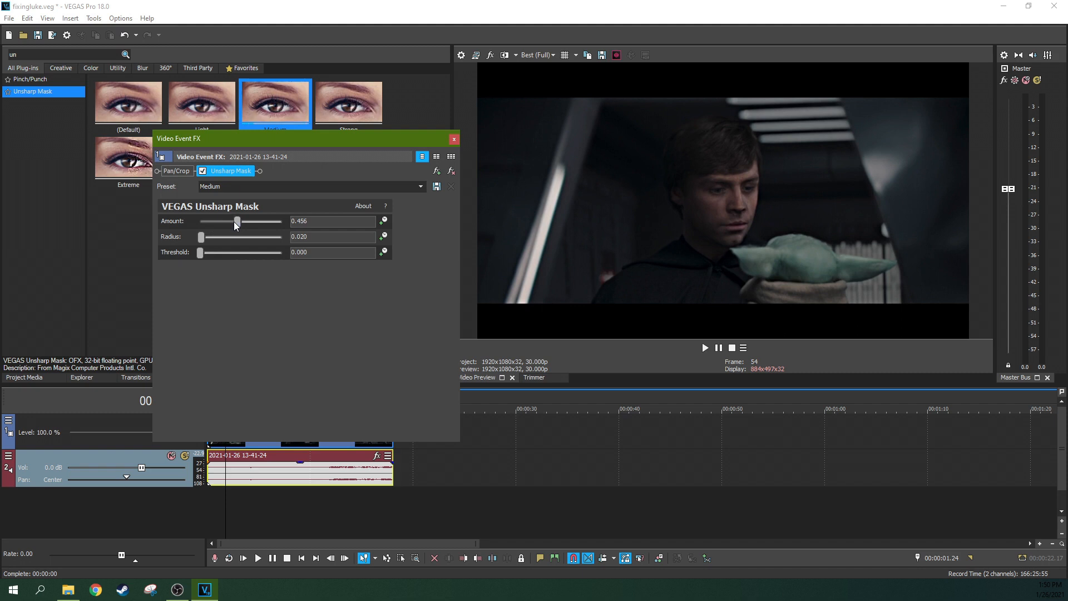
pyautogui.moveTo(237, 220); pyautogui.dragTo(239, 221)
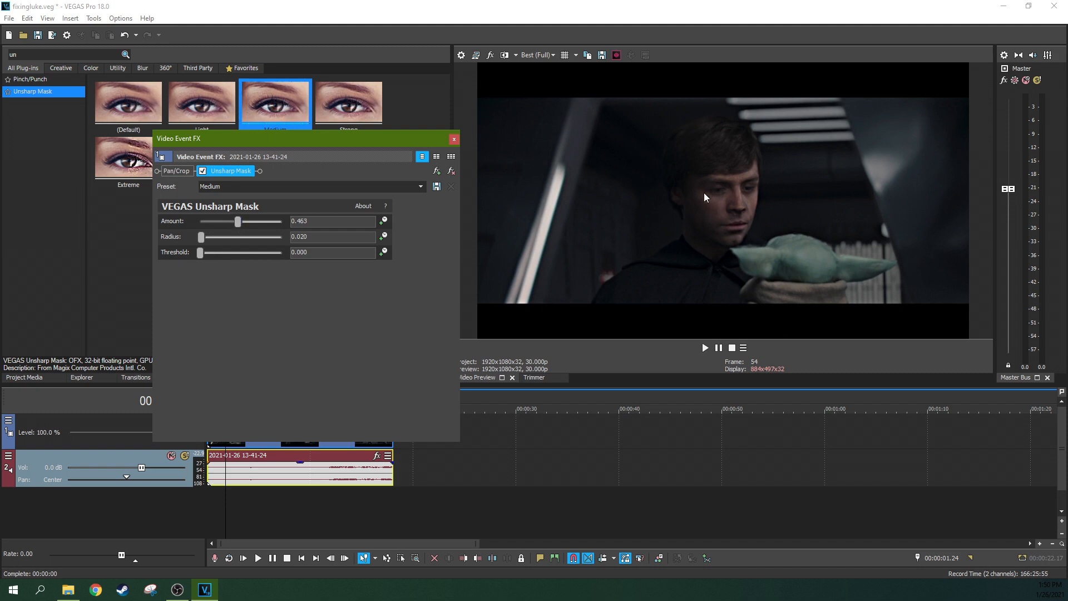
pyautogui.moveTo(776, 185)
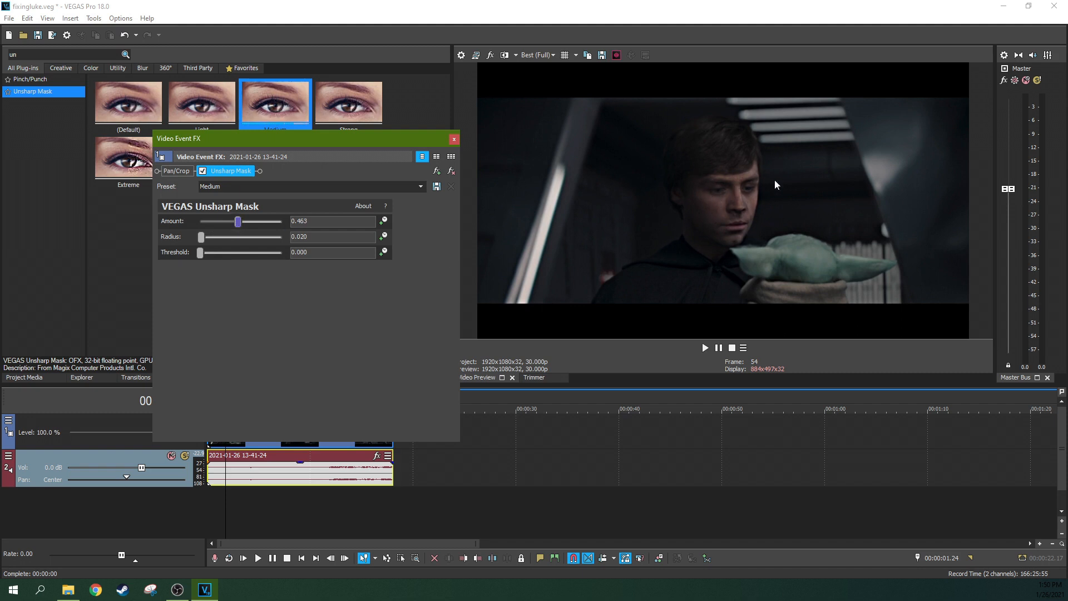
pyautogui.moveTo(416, 162)
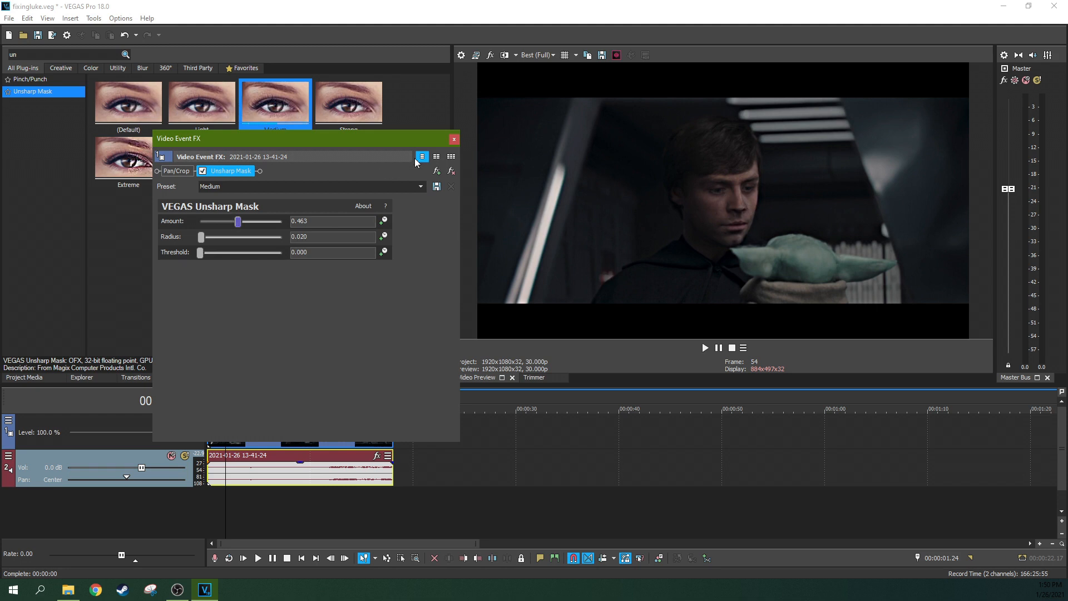
pyautogui.moveTo(455, 139)
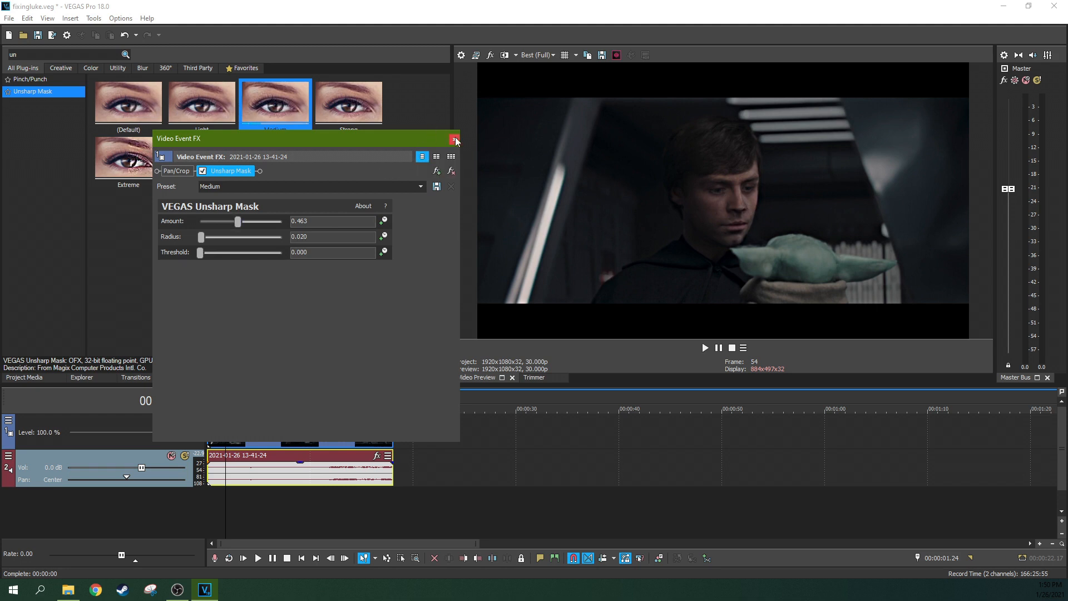
pyautogui.click(455, 139)
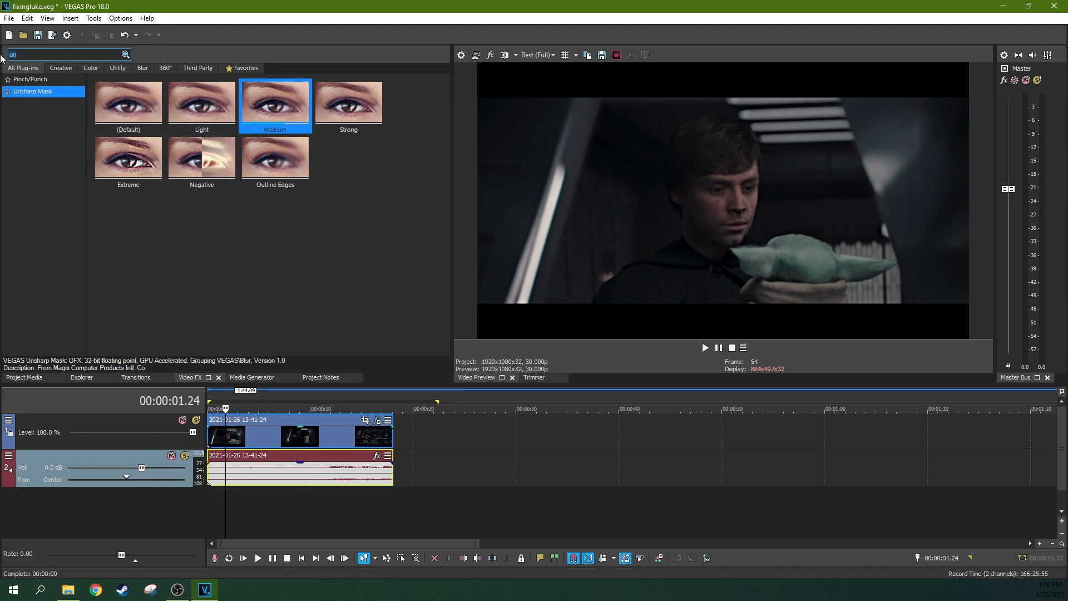
# Step: Apply the Bézier Masking Circle preset to the clip and fit the oval over the face
pyautogui.click(252, 377)
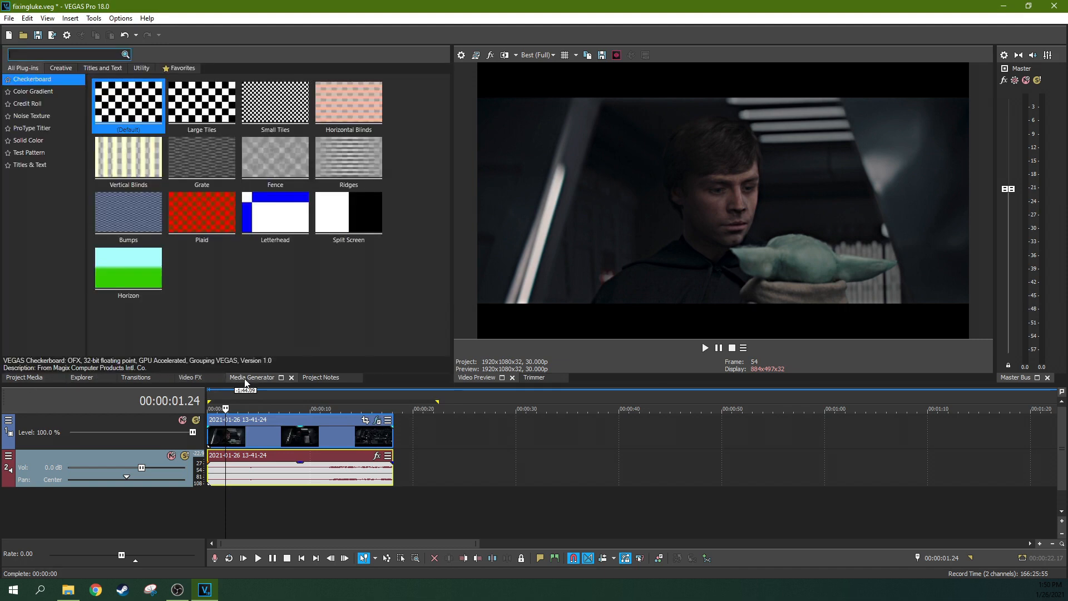
pyautogui.moveTo(204, 213)
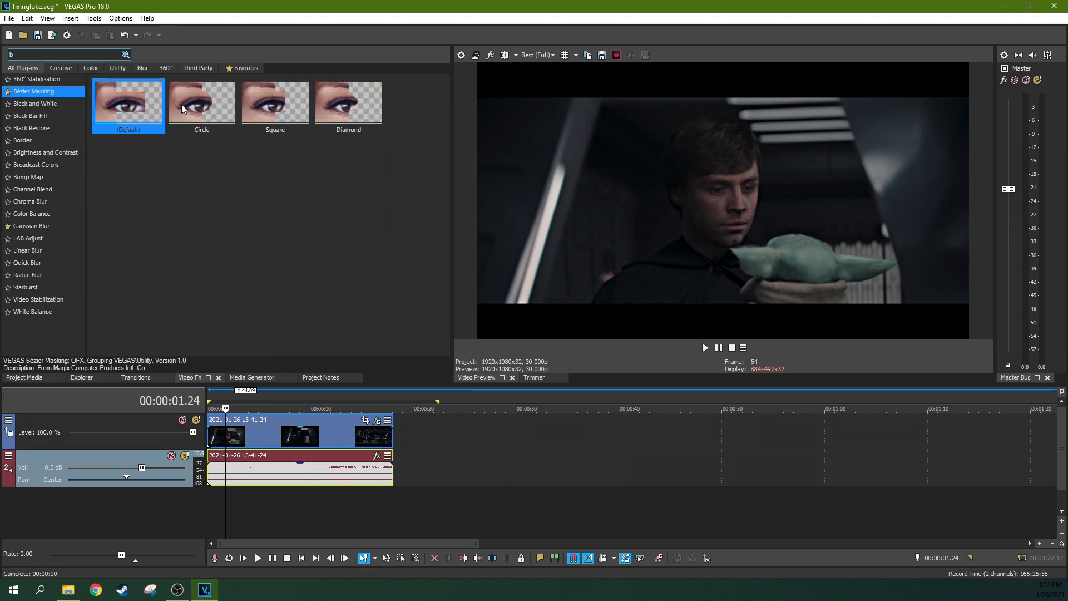
pyautogui.doubleClick(201, 102)
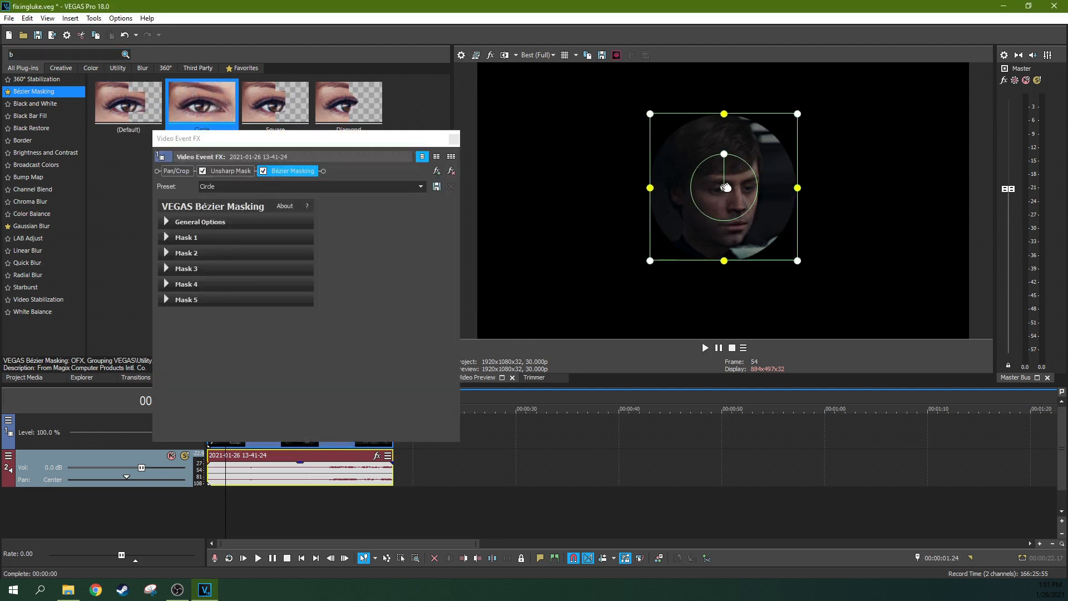
pyautogui.moveTo(649, 188); pyautogui.dragTo(673, 184)
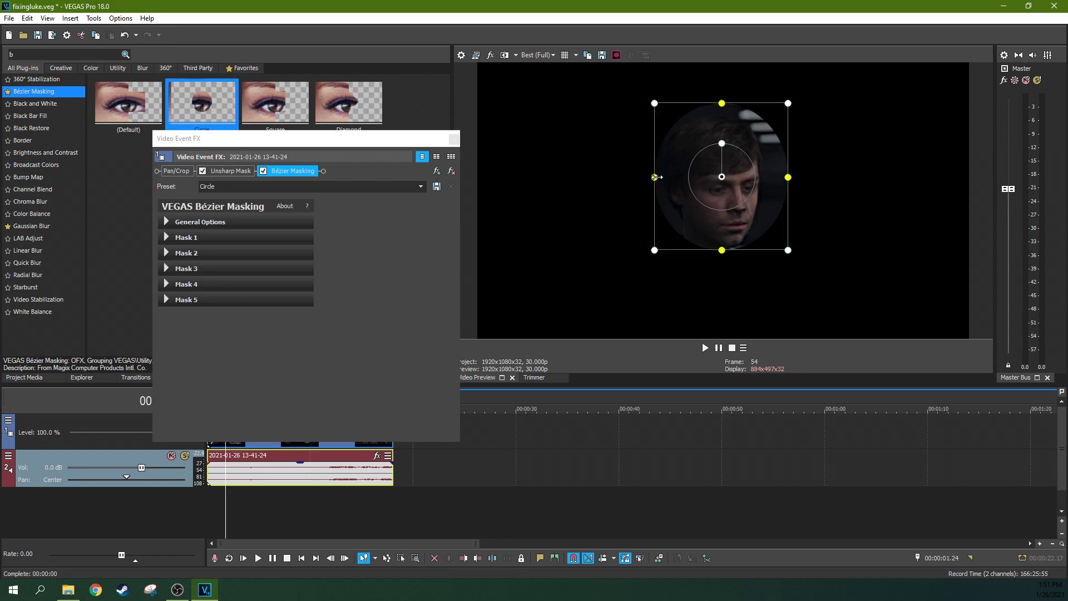
# Step: Feather the mask to about 14.6 and enable Mask FX so effects stay inside the face oval
pyautogui.click(167, 221)
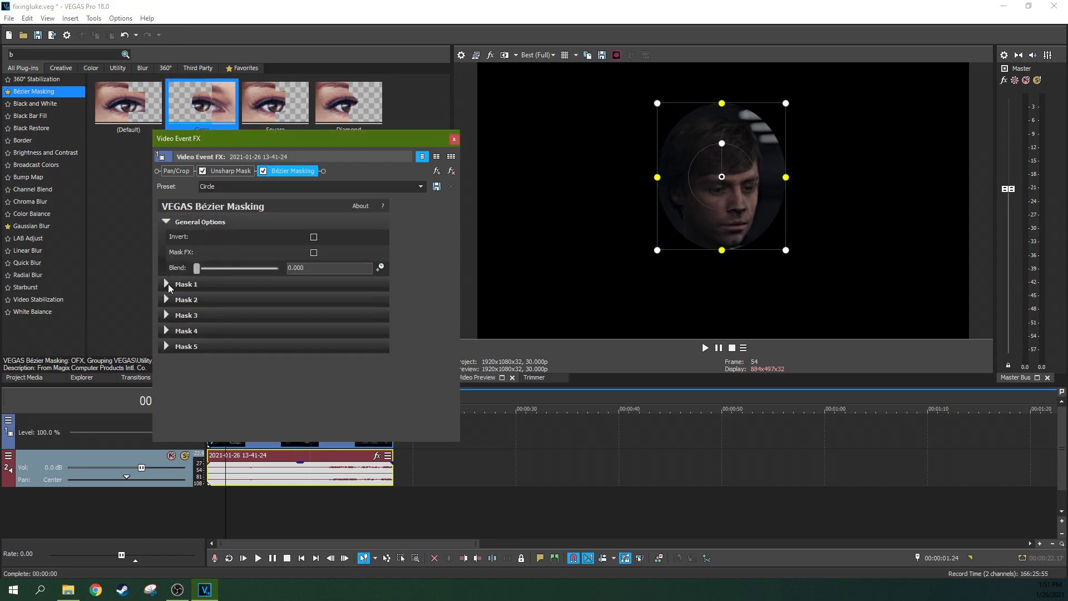
pyautogui.click(167, 283)
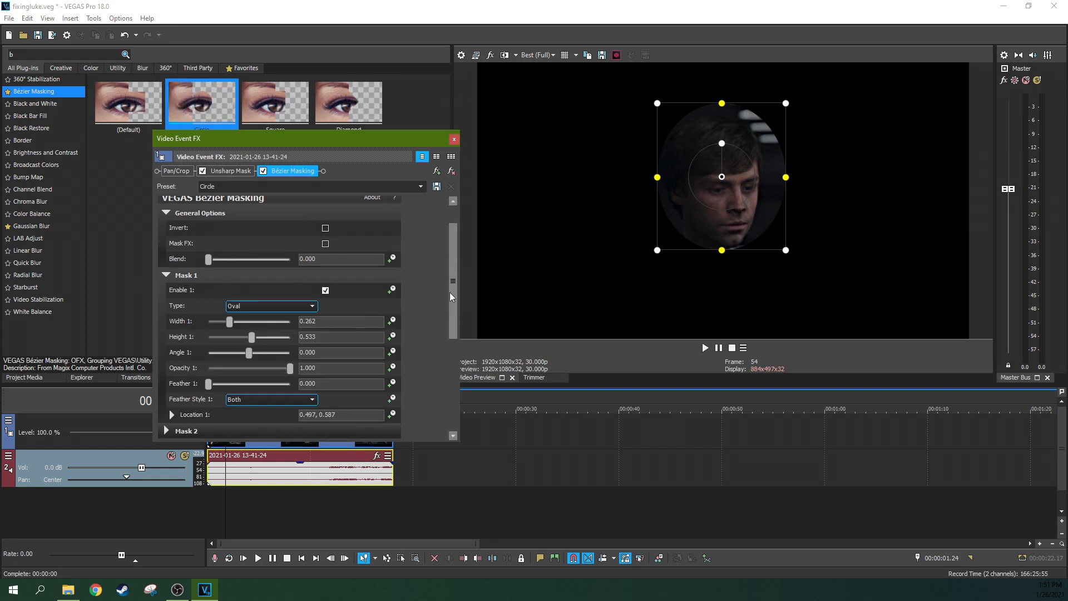
pyautogui.scroll(-3)
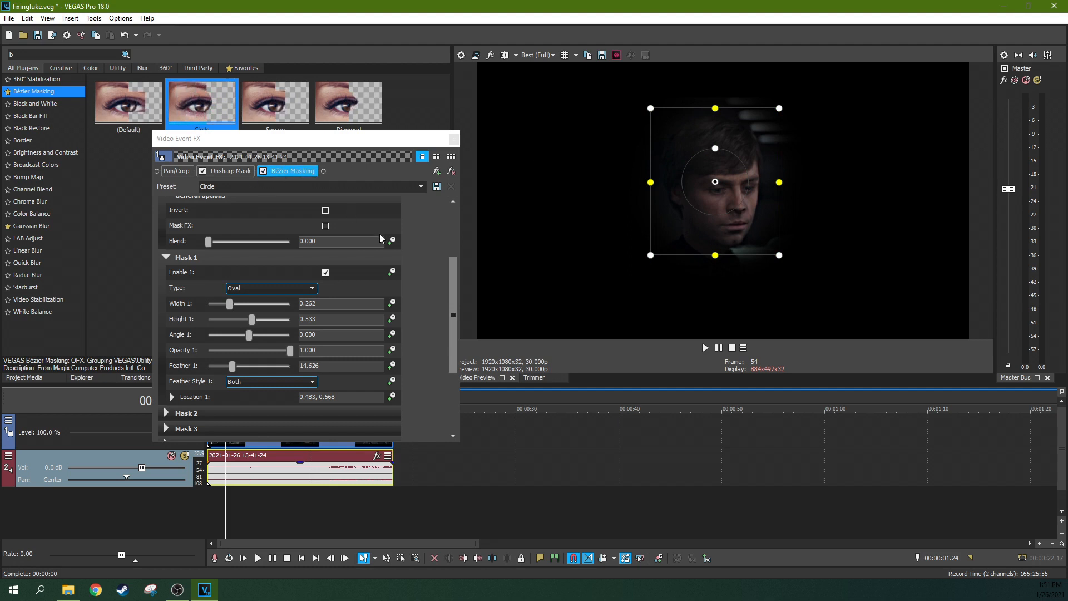
pyautogui.scroll(3)
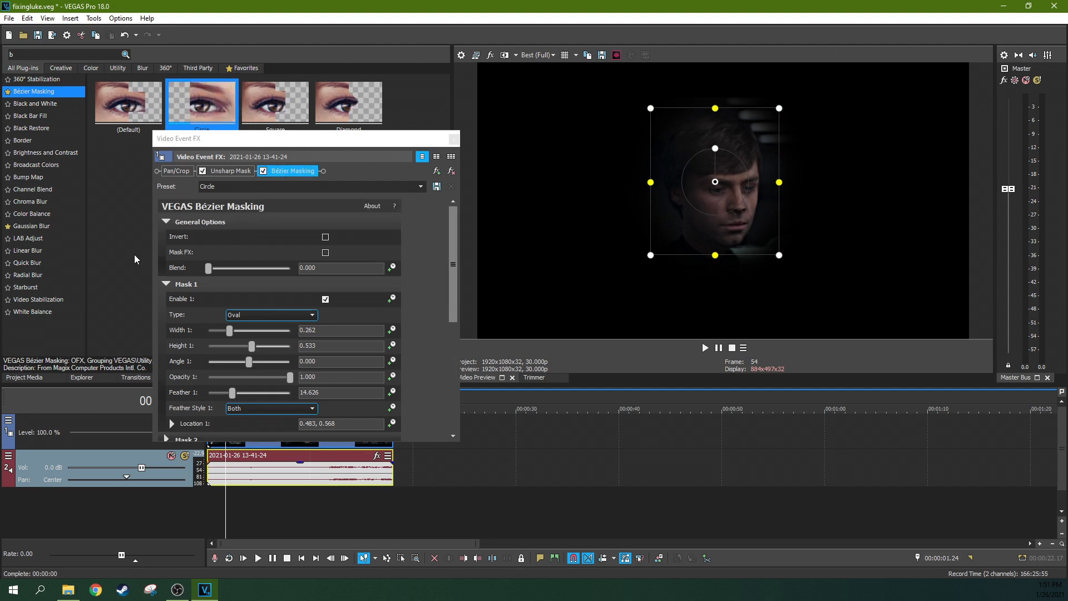
pyautogui.click(325, 252)
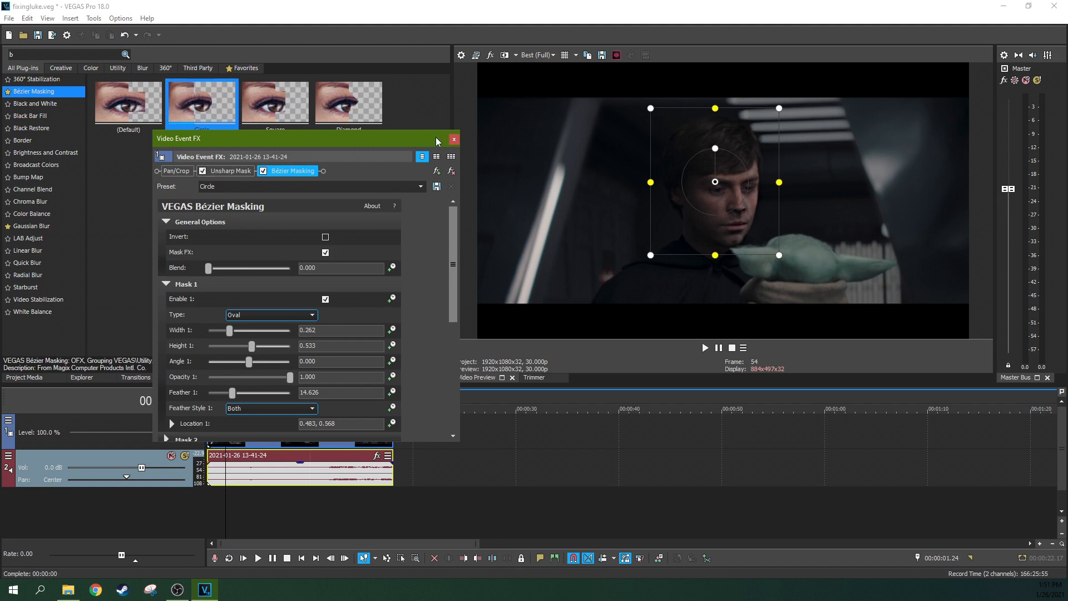
# Step: Add the Motion Tracker effect to the clip after the masking and close the Video Event FX window
pyautogui.click(453, 139)
pyautogui.write('mot')
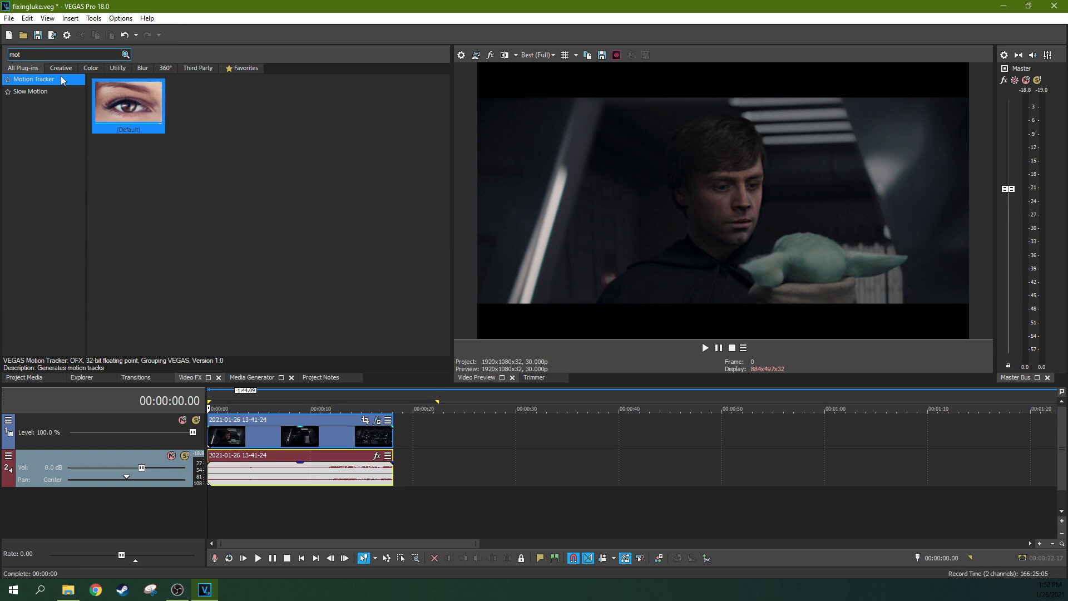
pyautogui.moveTo(272, 444)
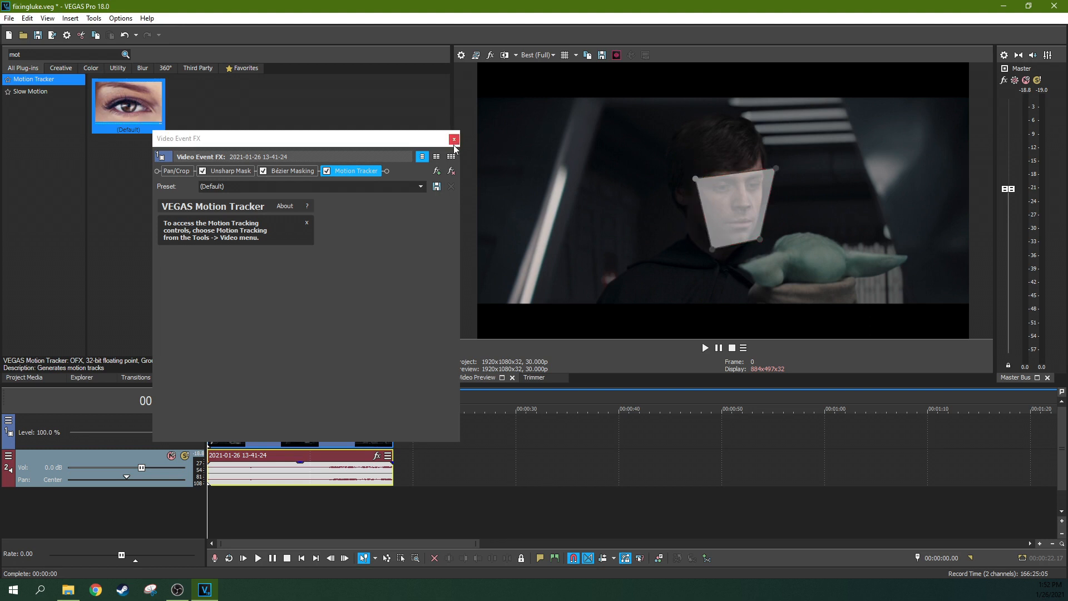
pyautogui.click(454, 139)
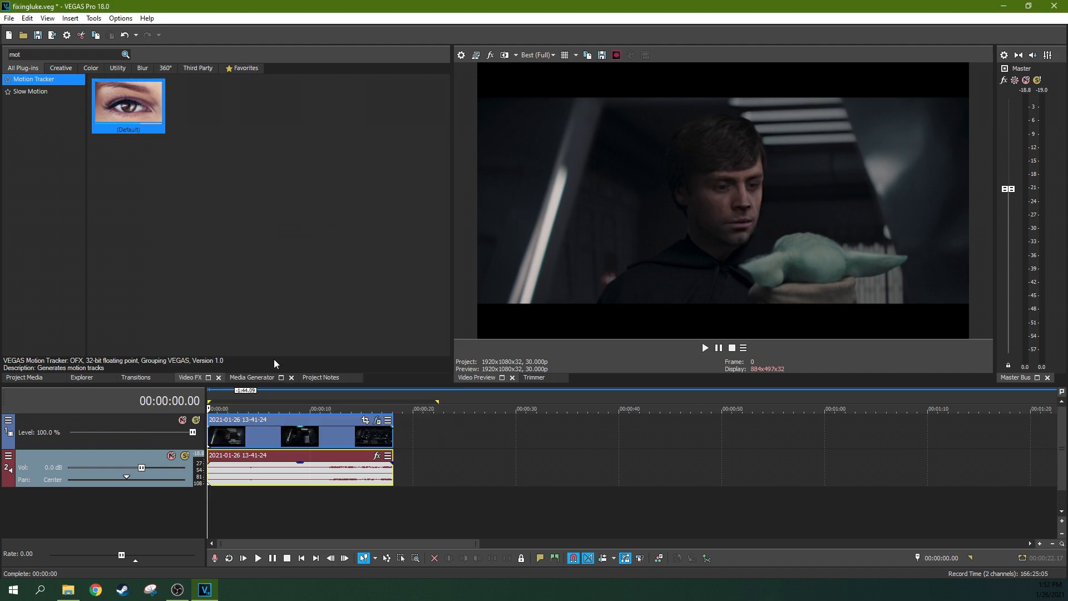
# Step: Run Track Forward on the perspective face region from the clip's Motion Tracking window, then play and pause to check the mask follows the face
pyautogui.rightClick(300, 433)
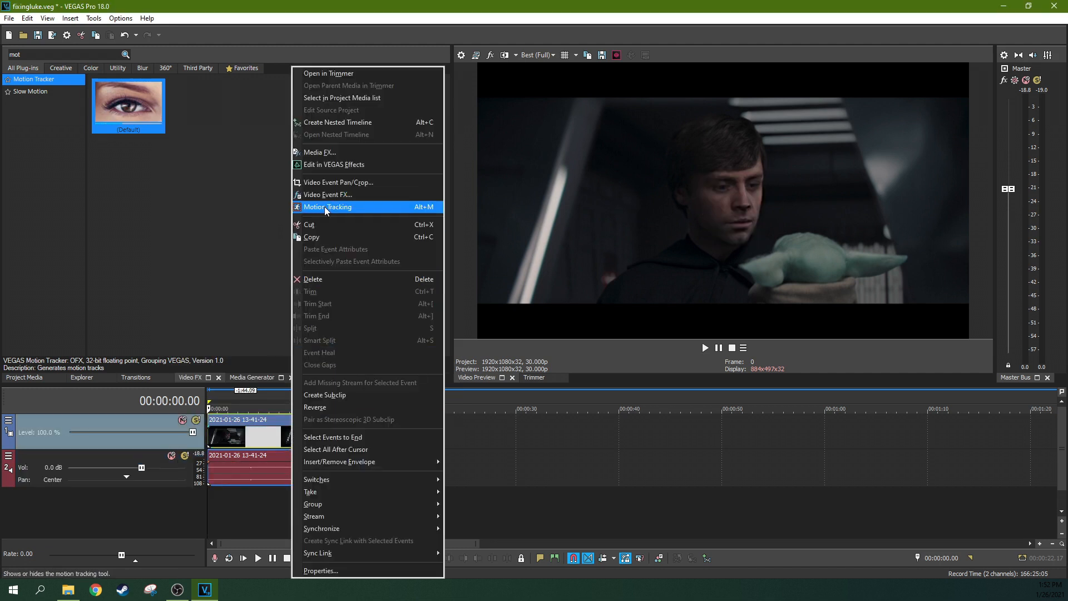
pyautogui.click(327, 207)
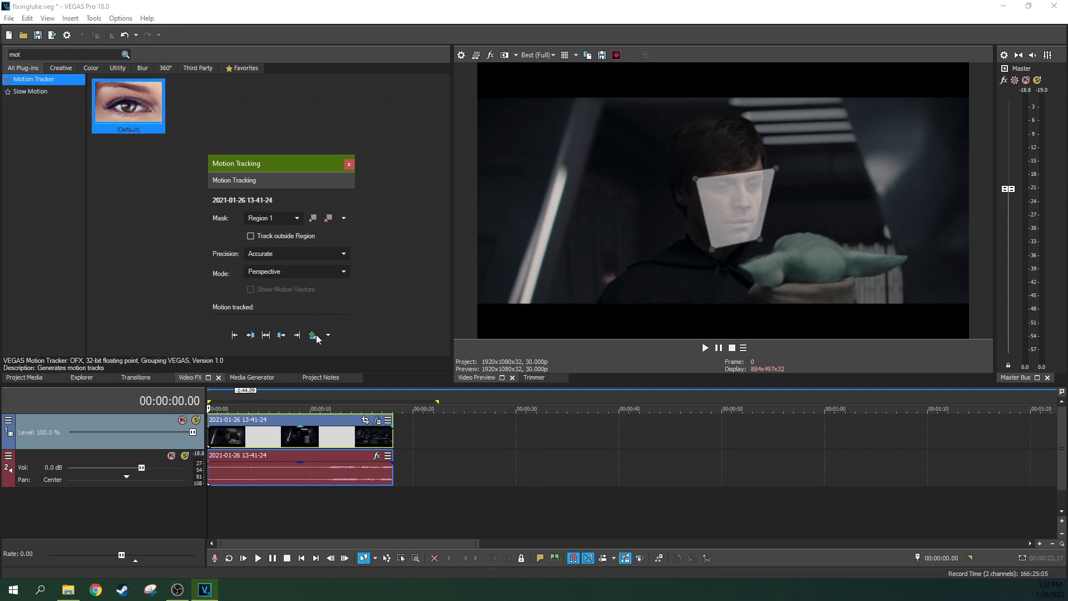
pyautogui.click(308, 334)
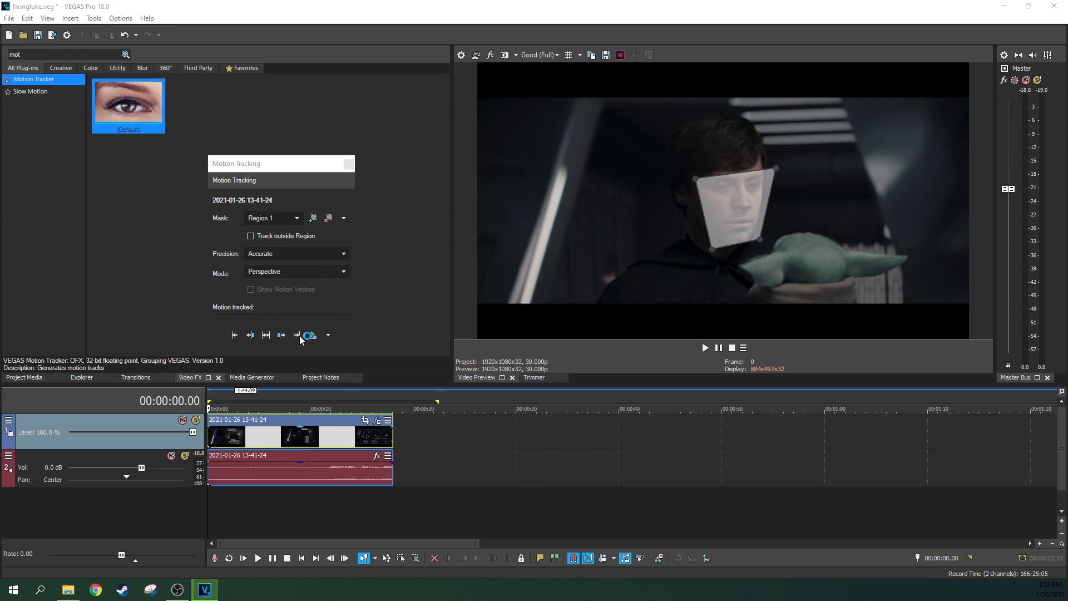
pyautogui.click(280, 334)
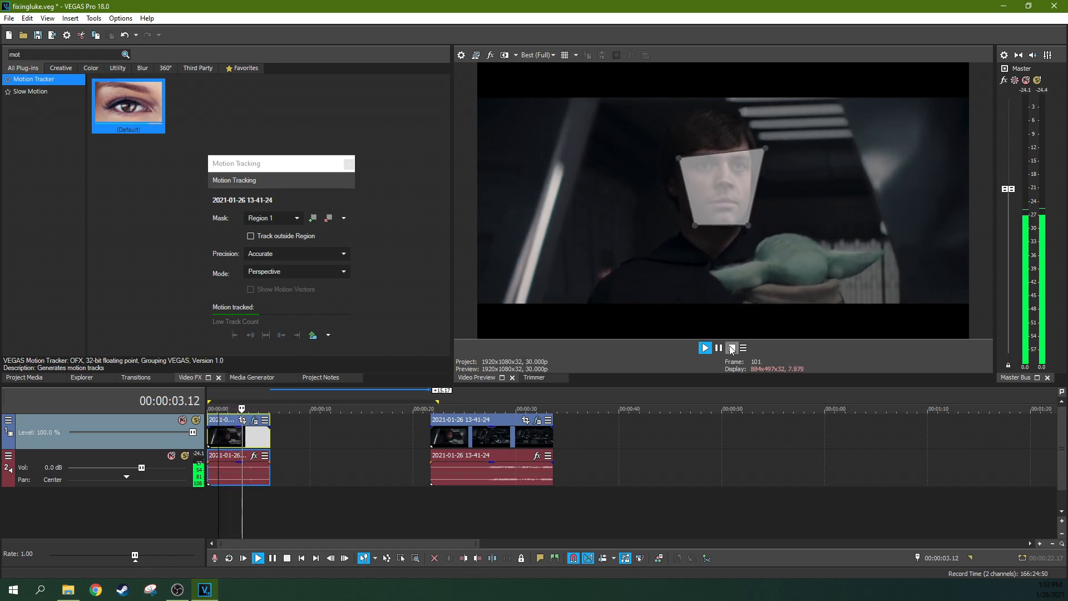
pyautogui.click(705, 347)
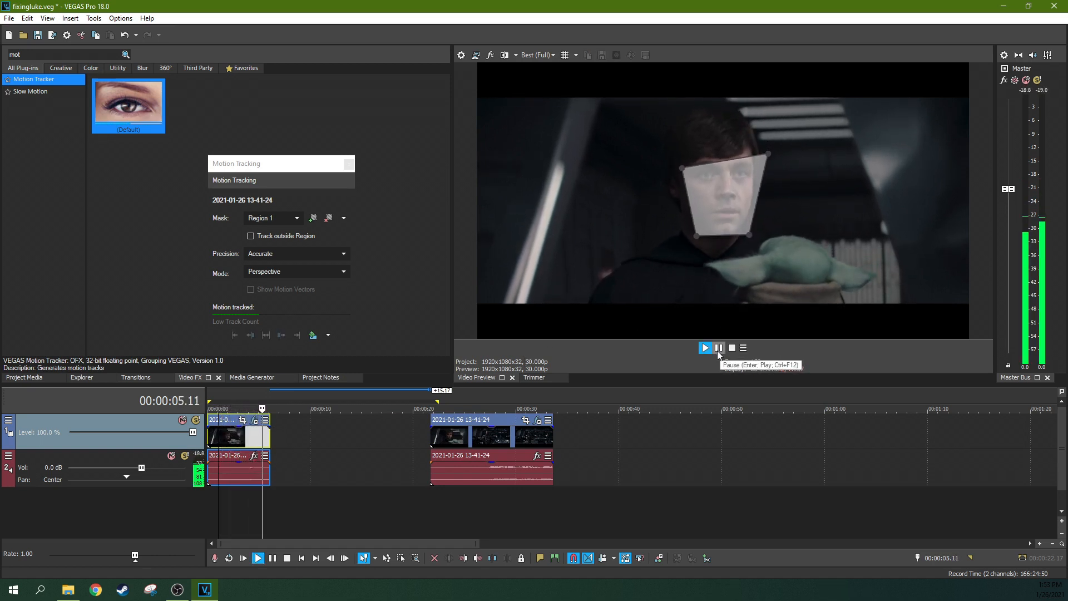
pyautogui.click(718, 348)
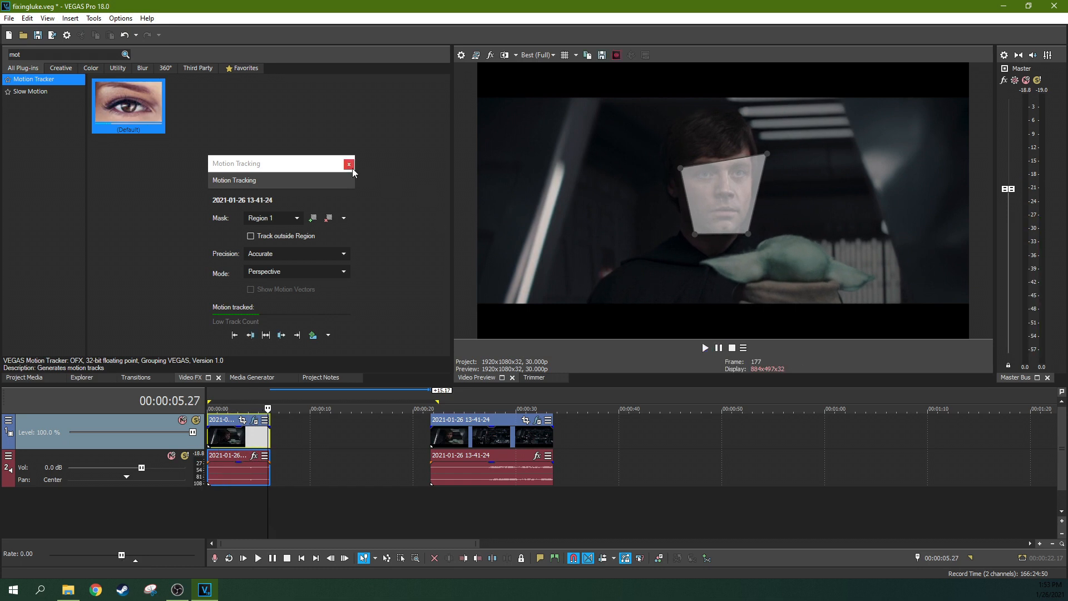
pyautogui.moveTo(282, 292)
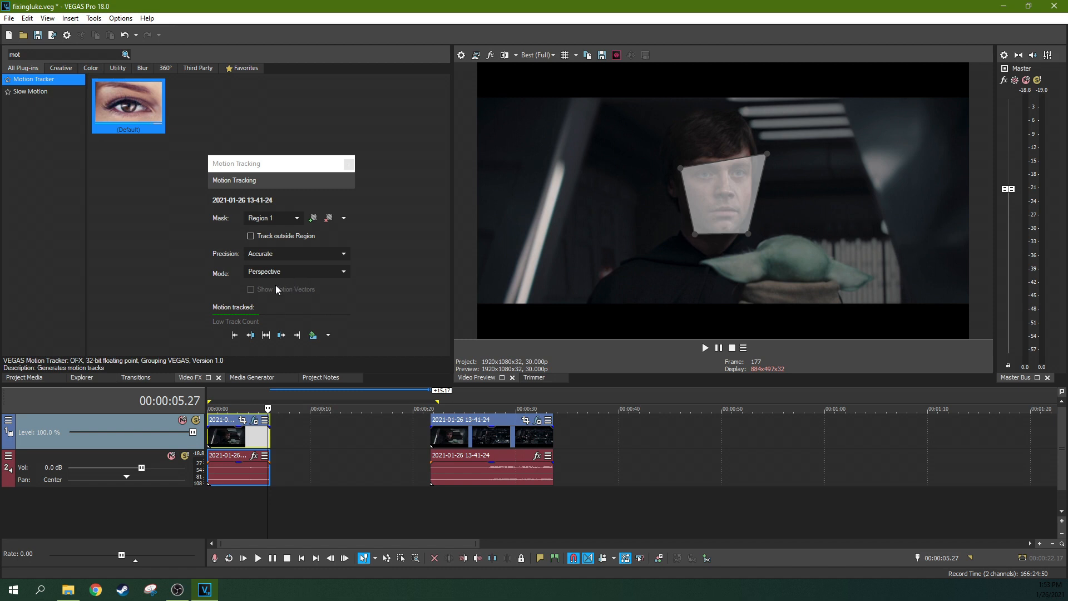
pyautogui.moveTo(285, 286)
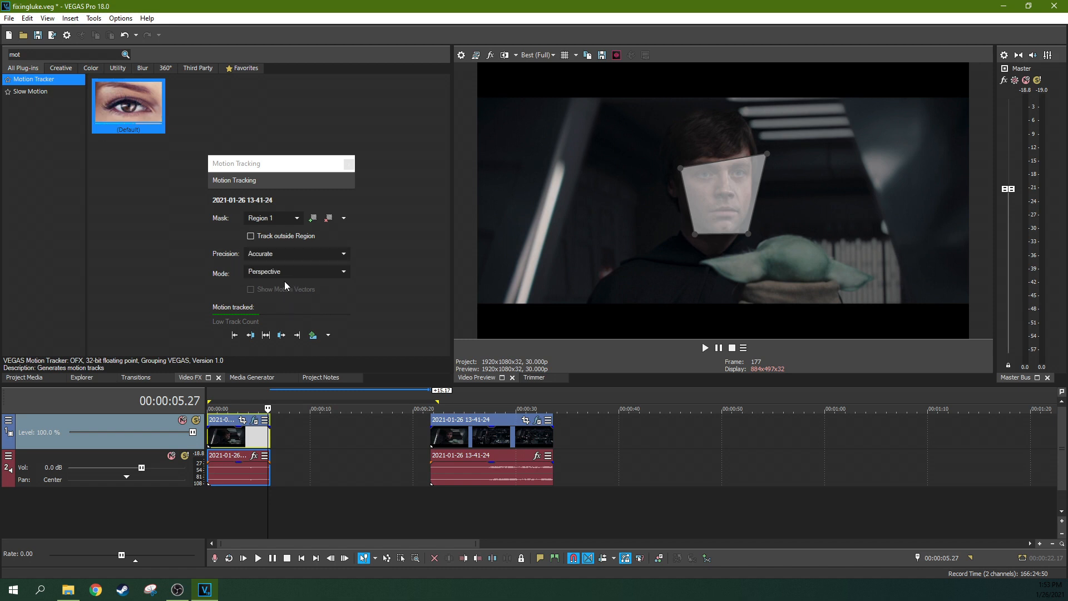
# Step: Play the preview to check the sharpening stays within the face oval, then pause it
pyautogui.click(328, 334)
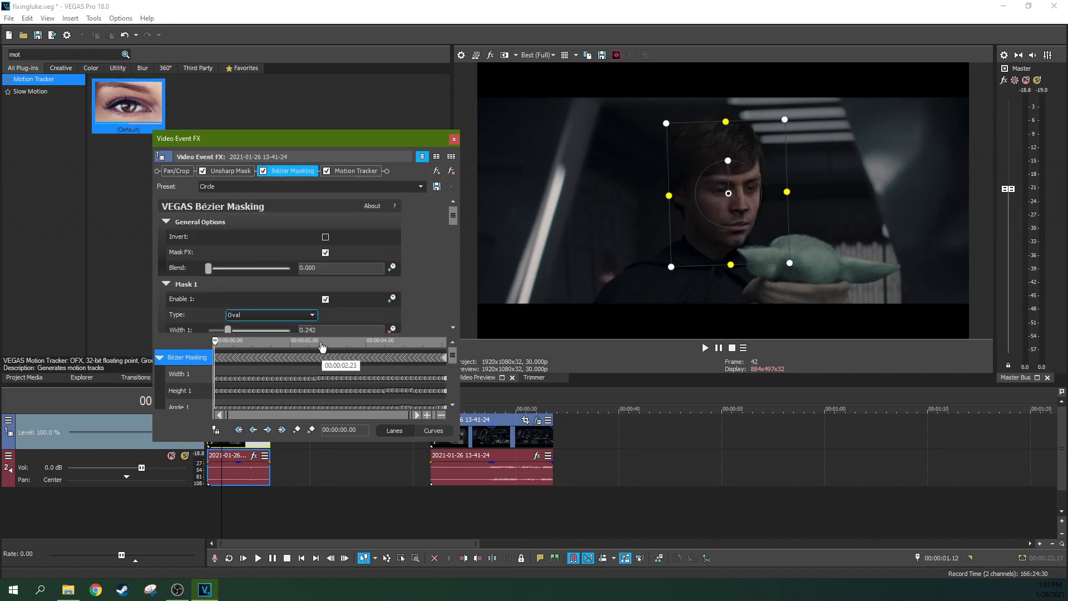
pyautogui.click(706, 347)
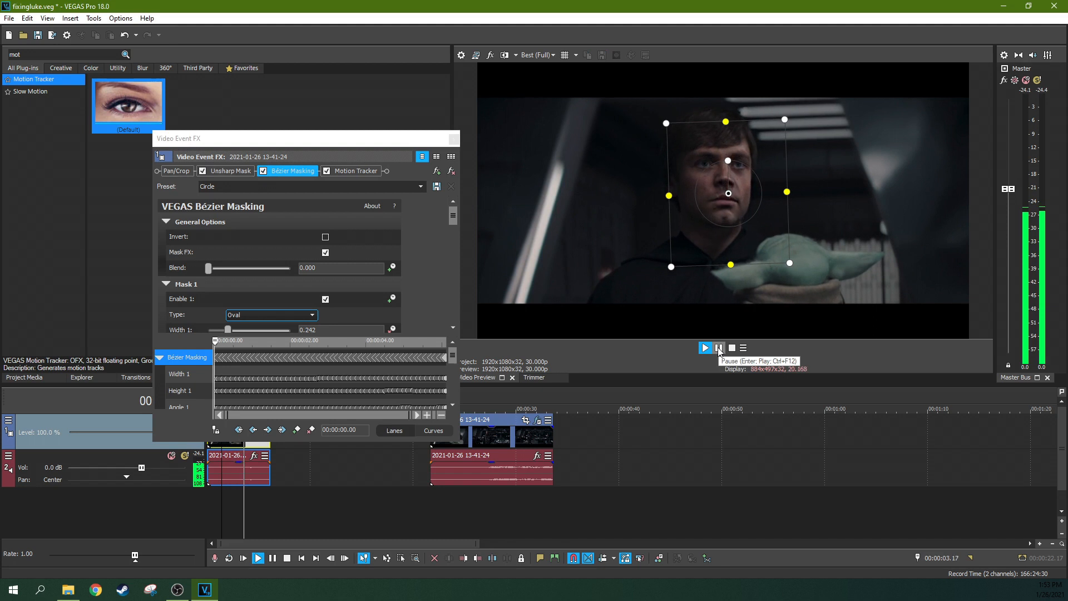
pyautogui.click(705, 348)
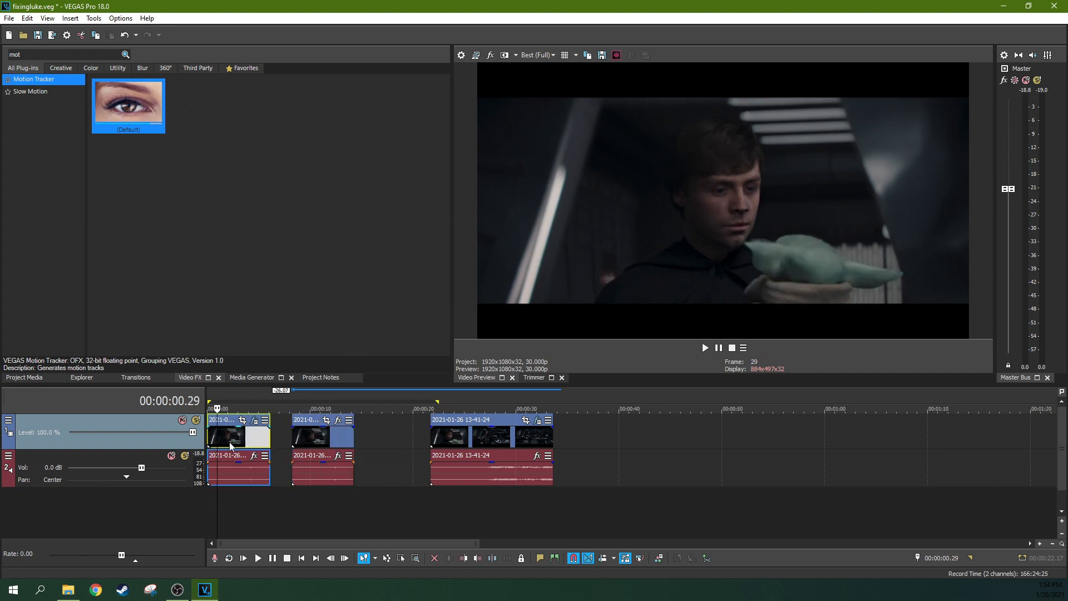
# Step: Step between the sharpened first clip and the untouched copy to compare them
pyautogui.click(243, 409)
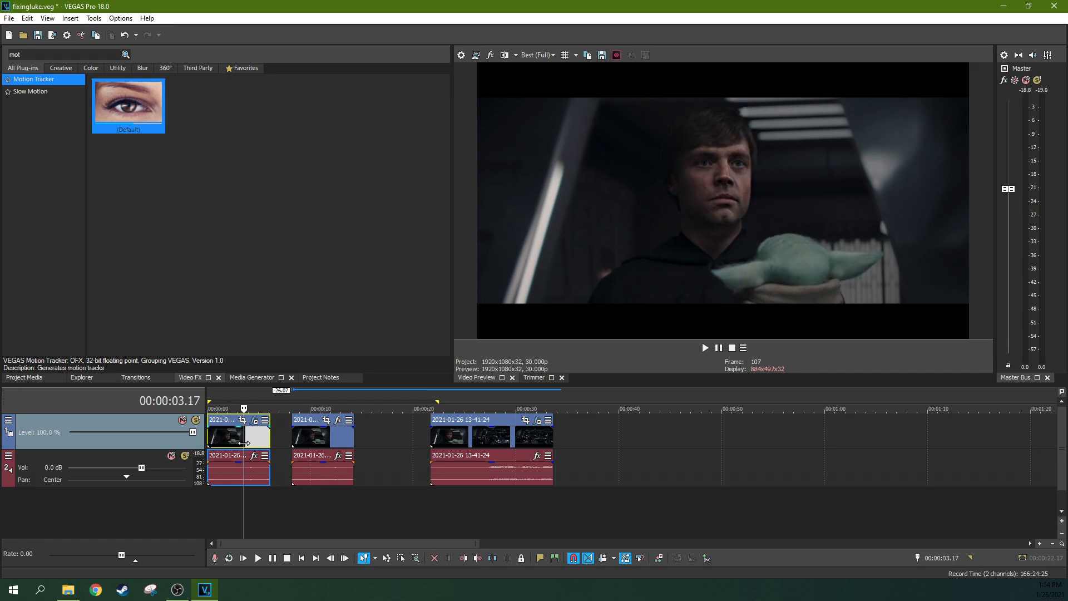
pyautogui.moveTo(334, 445)
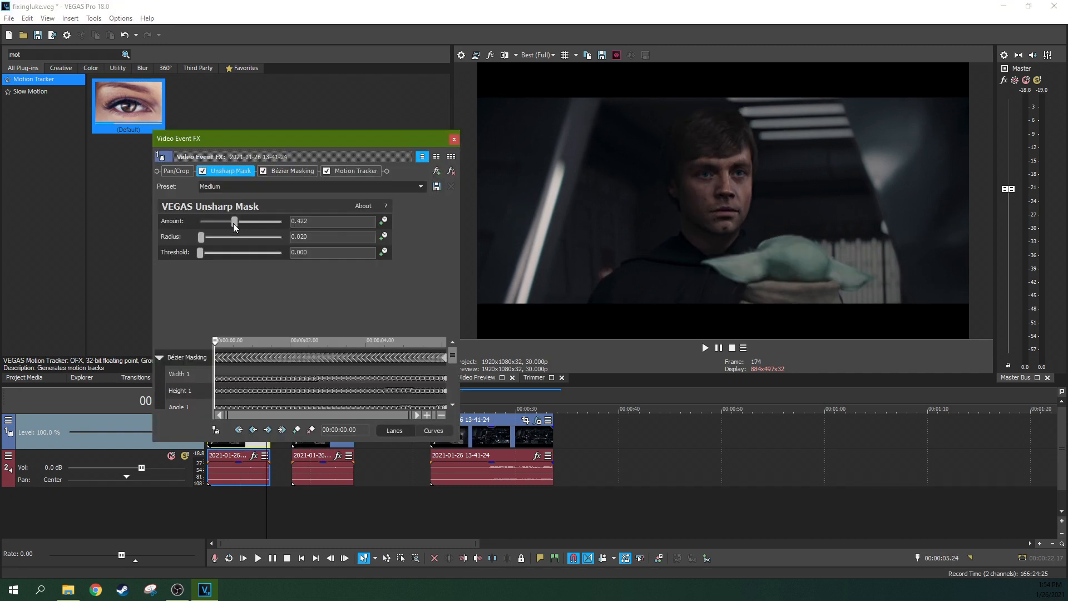
pyautogui.click(454, 139)
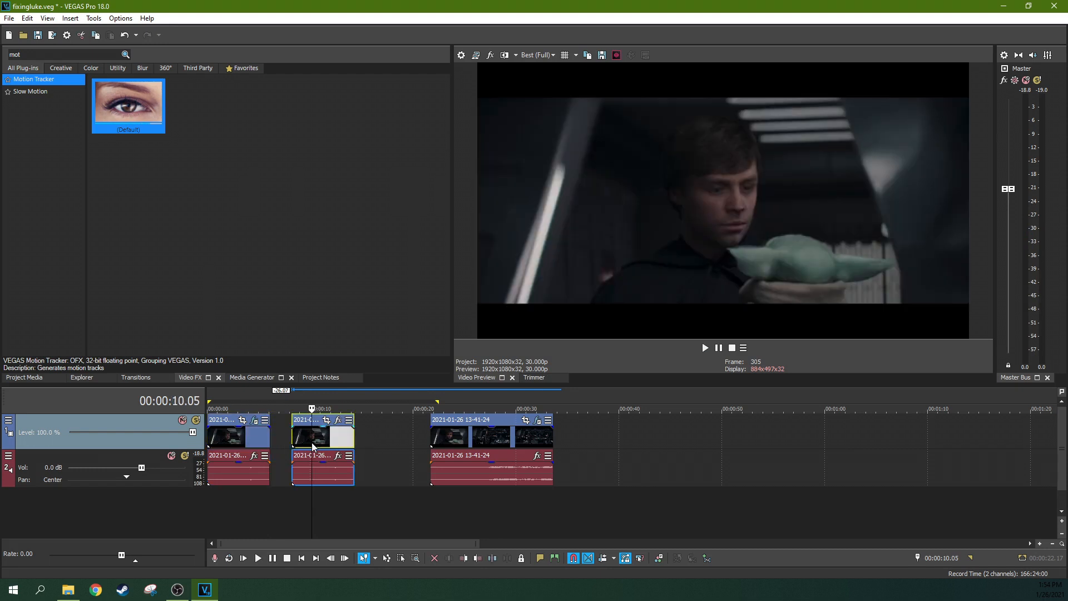
pyautogui.moveTo(322, 441)
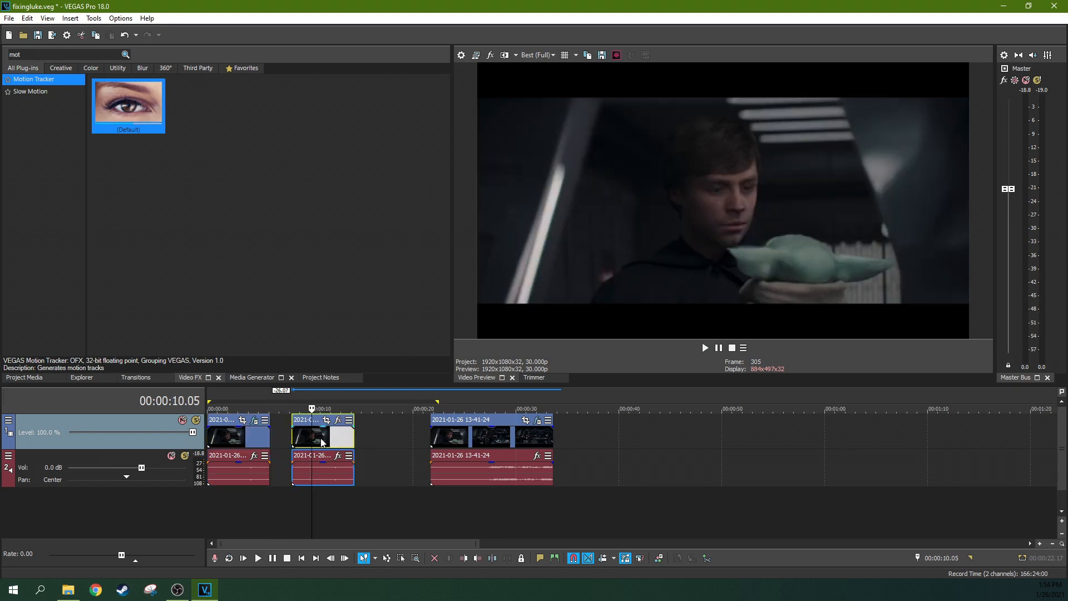
pyautogui.moveTo(229, 443)
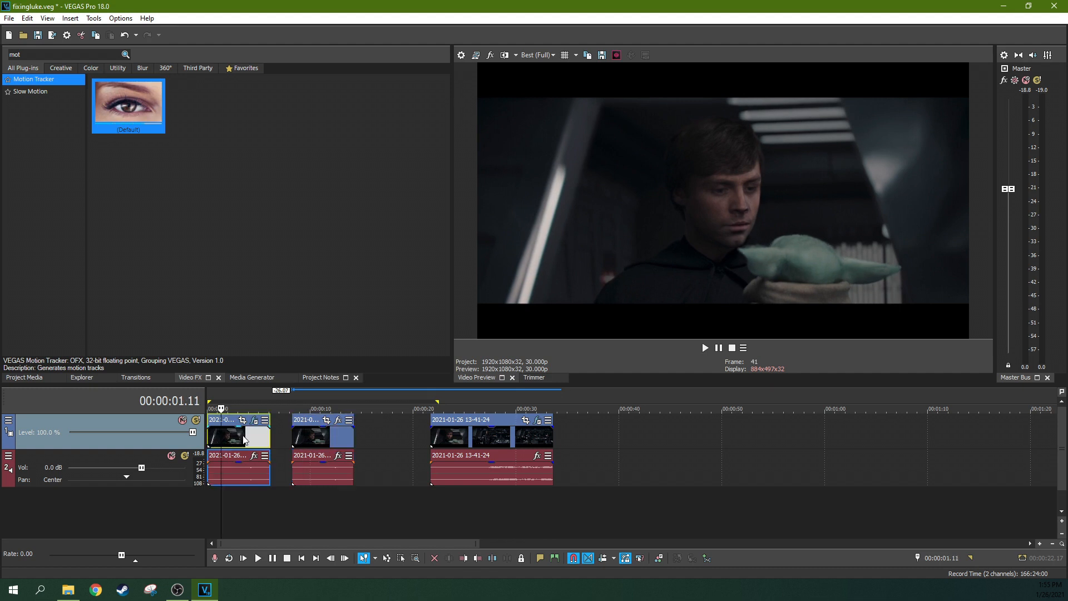
pyautogui.click(239, 443)
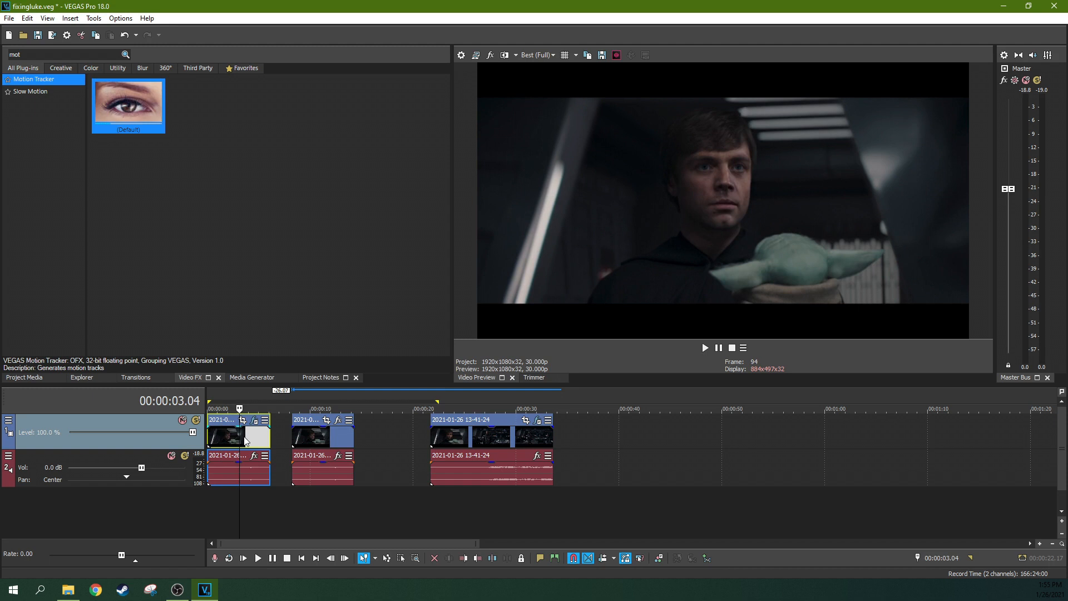
pyautogui.moveTo(198, 411)
pyautogui.write('lev')
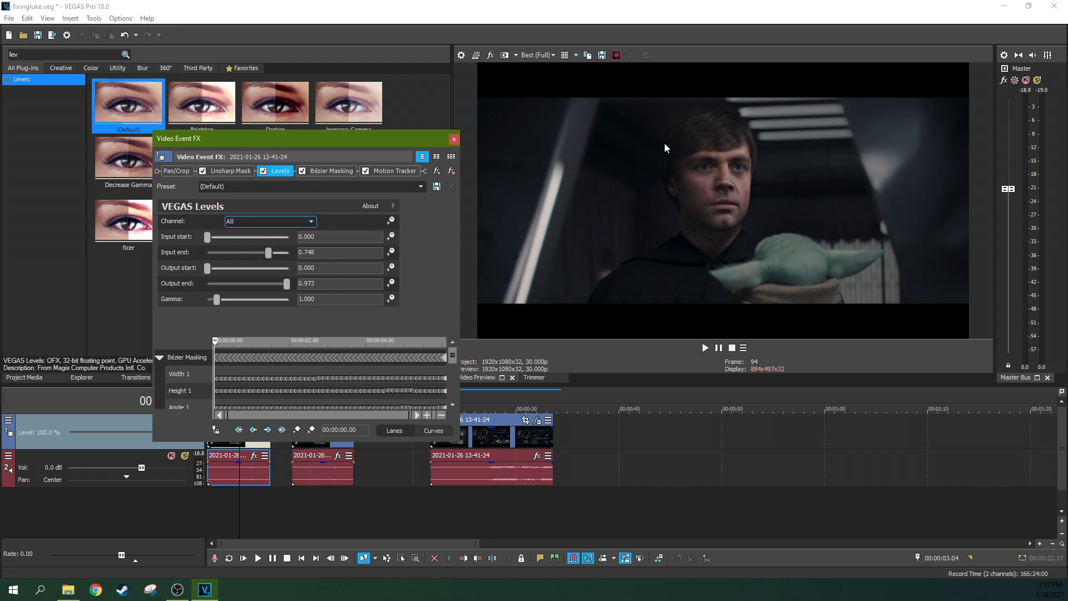
pyautogui.moveTo(720, 176)
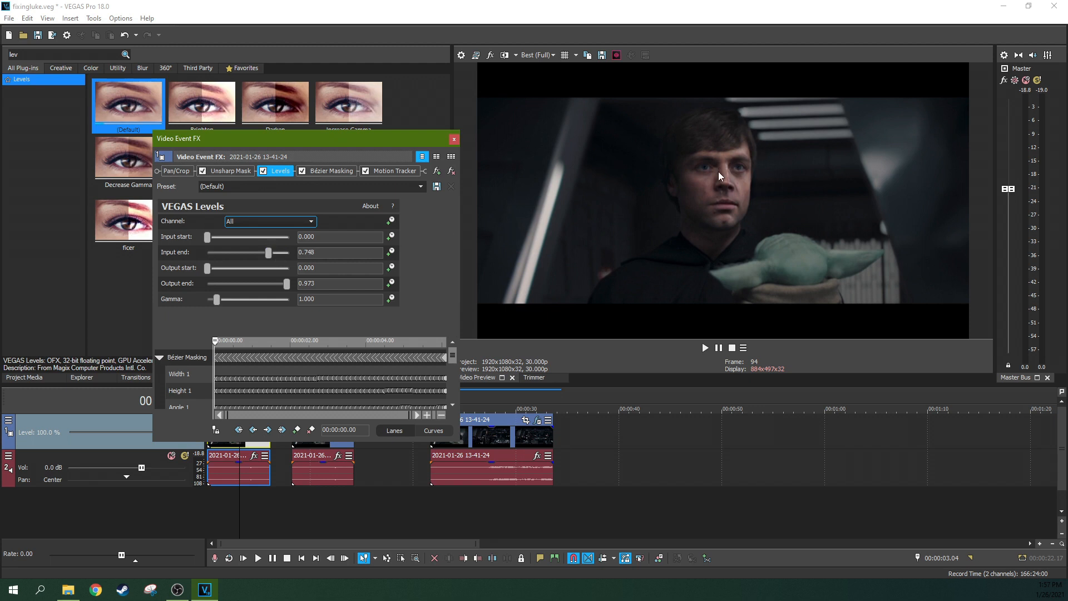
pyautogui.moveTo(698, 179)
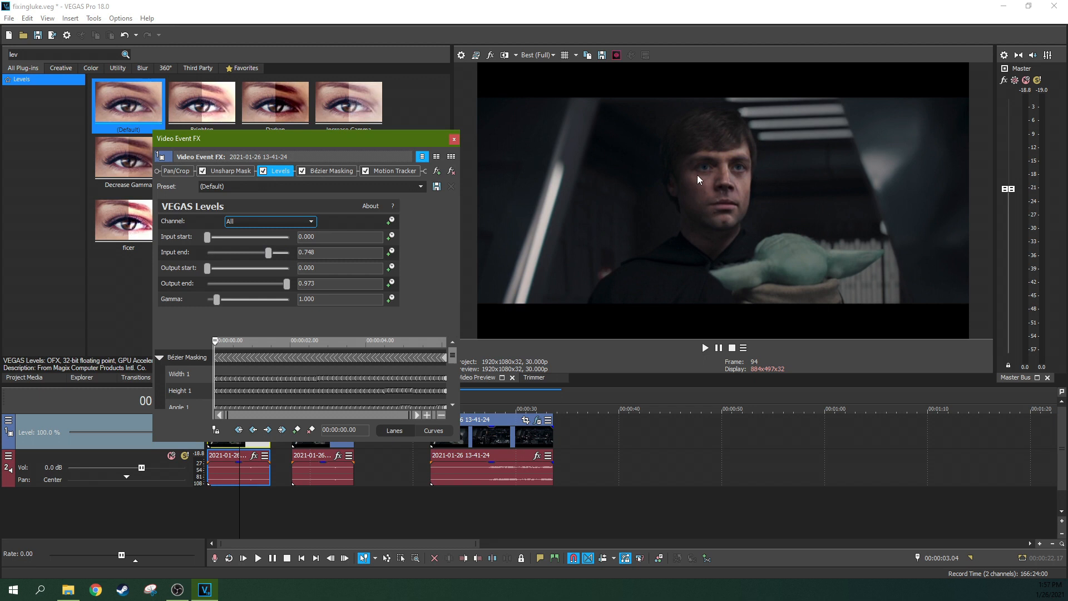
pyautogui.moveTo(673, 244)
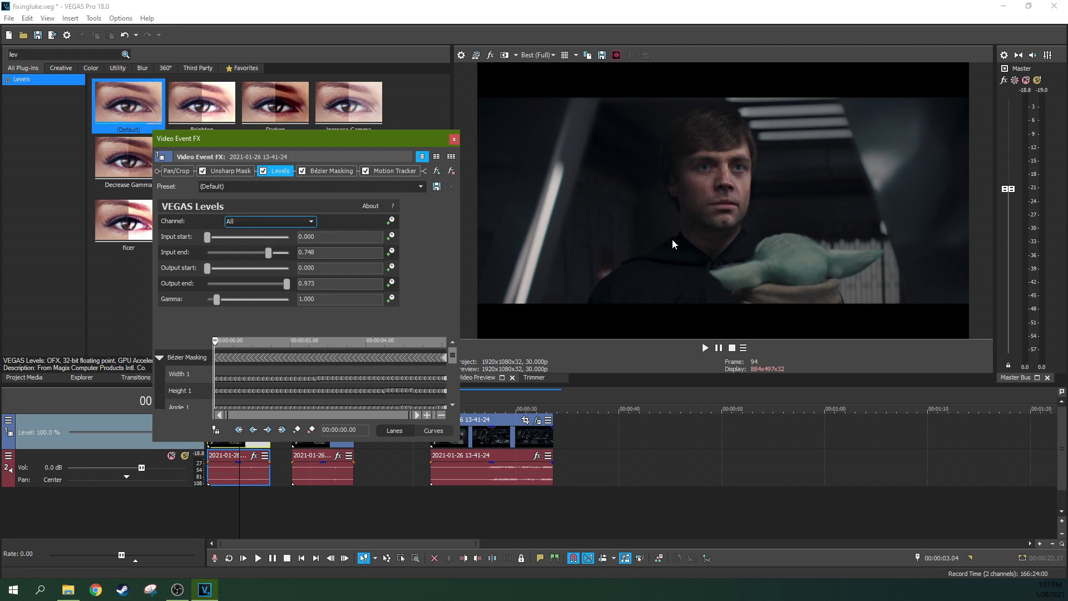
pyautogui.moveTo(694, 197)
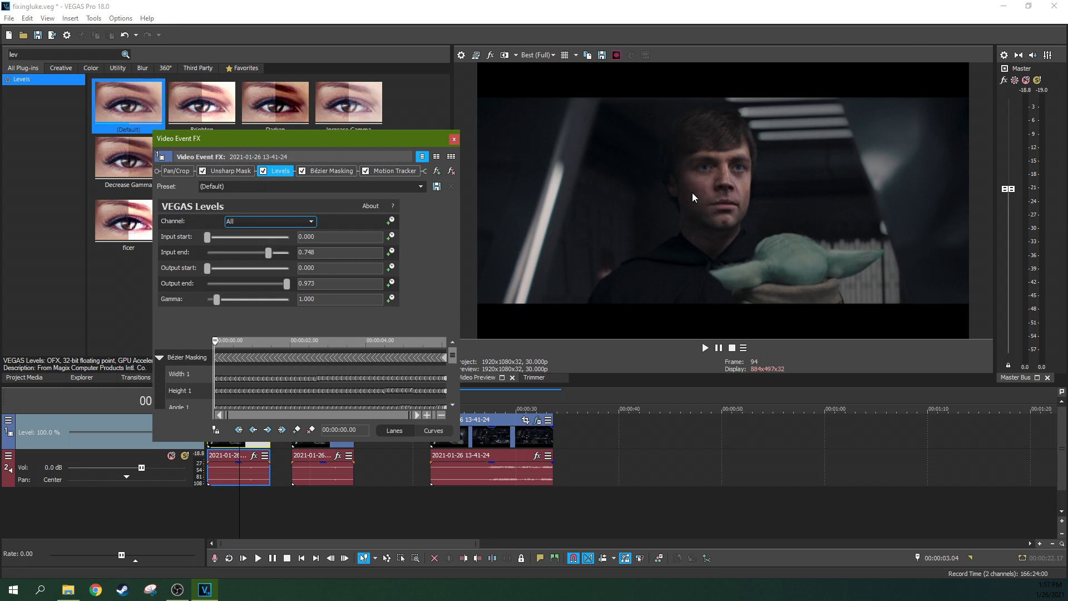
# Step: Add a Levels effect to the first clip, raising input start and setting input end 0.748 and output end 0.973
pyautogui.moveTo(208, 237); pyautogui.dragTo(212, 237)
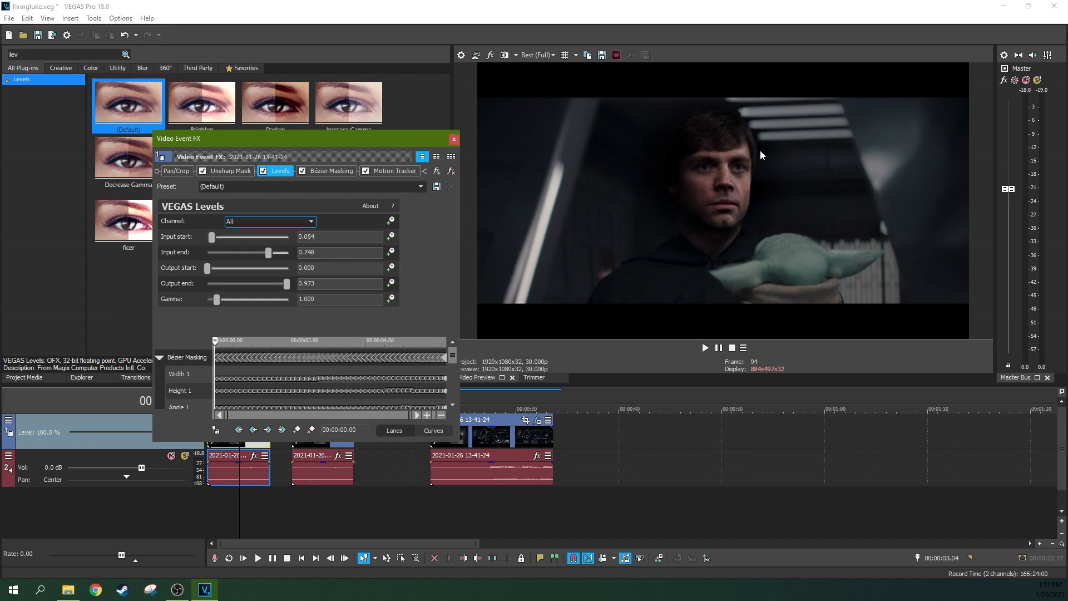
pyautogui.moveTo(732, 127)
pyautogui.write('0.005')
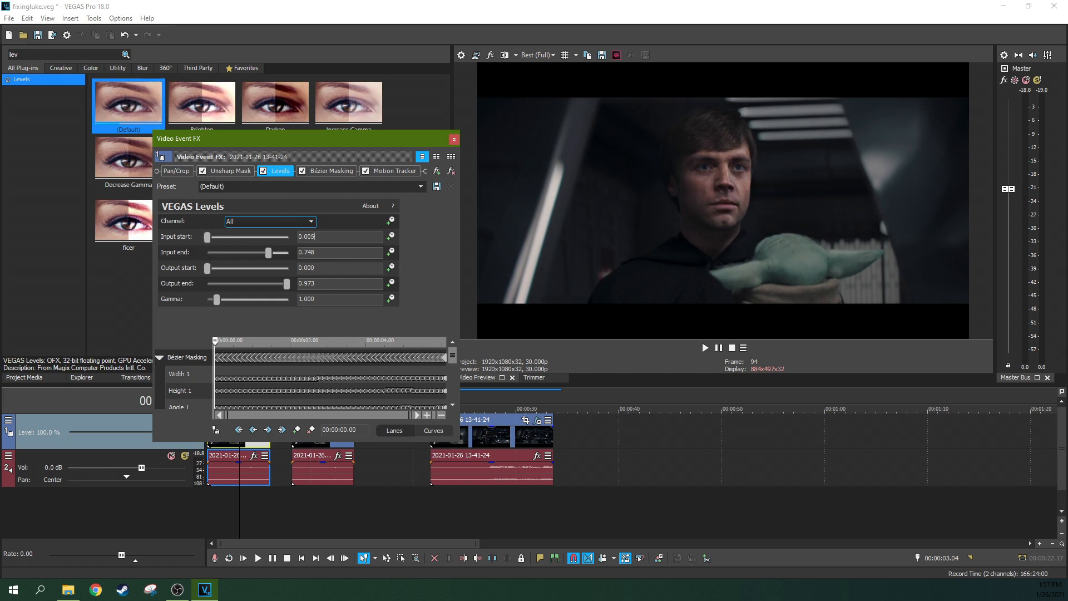
pyautogui.click(176, 171)
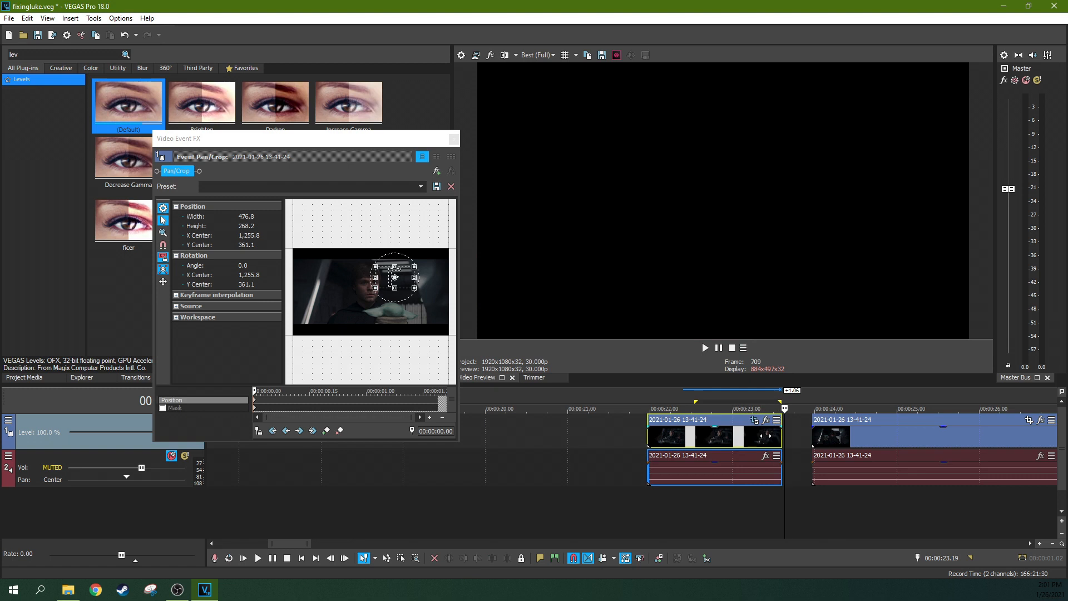
# Step: Close the Event Pan/Crop window and scroll the timeline to the one-frame splits at the face close-up
pyautogui.click(450, 186)
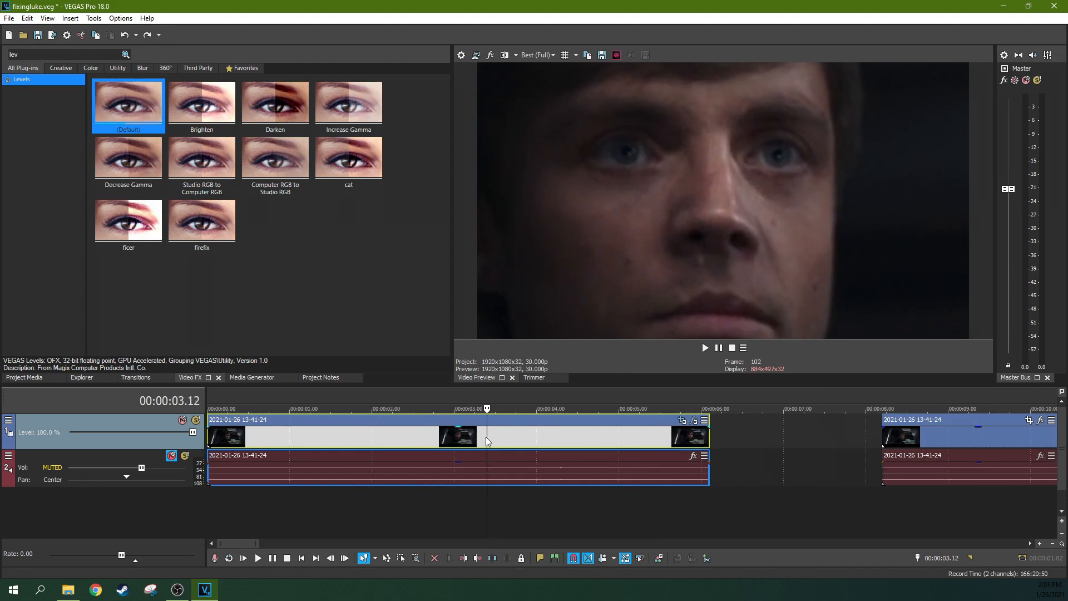
pyautogui.scroll(3)
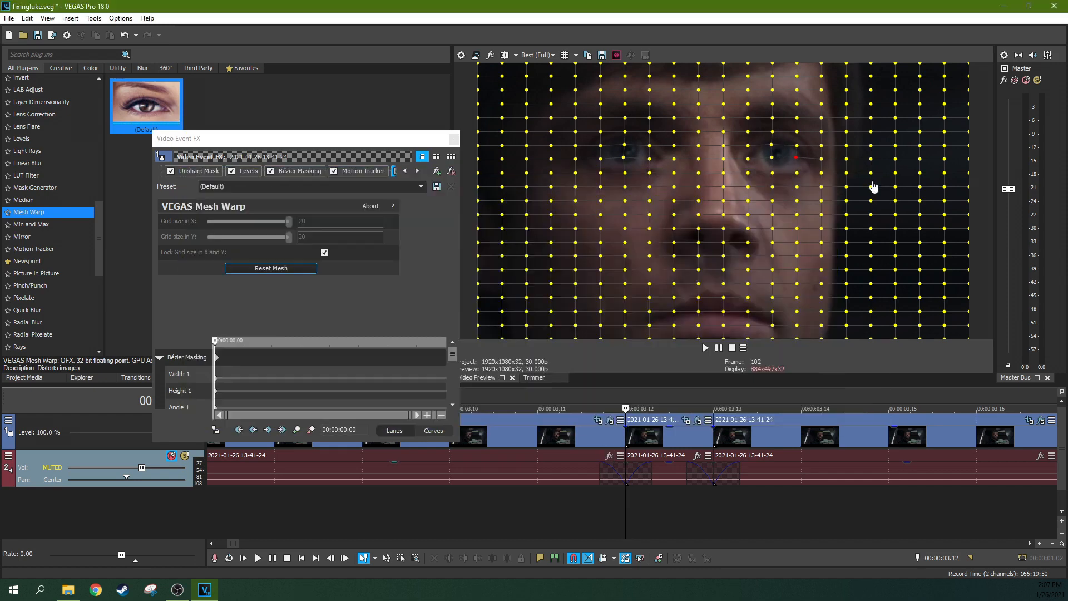
# Step: On another one-frame split, nudge the Mesh Warp points around Luke's eyes for a twitch and close the effect window
pyautogui.click(452, 187)
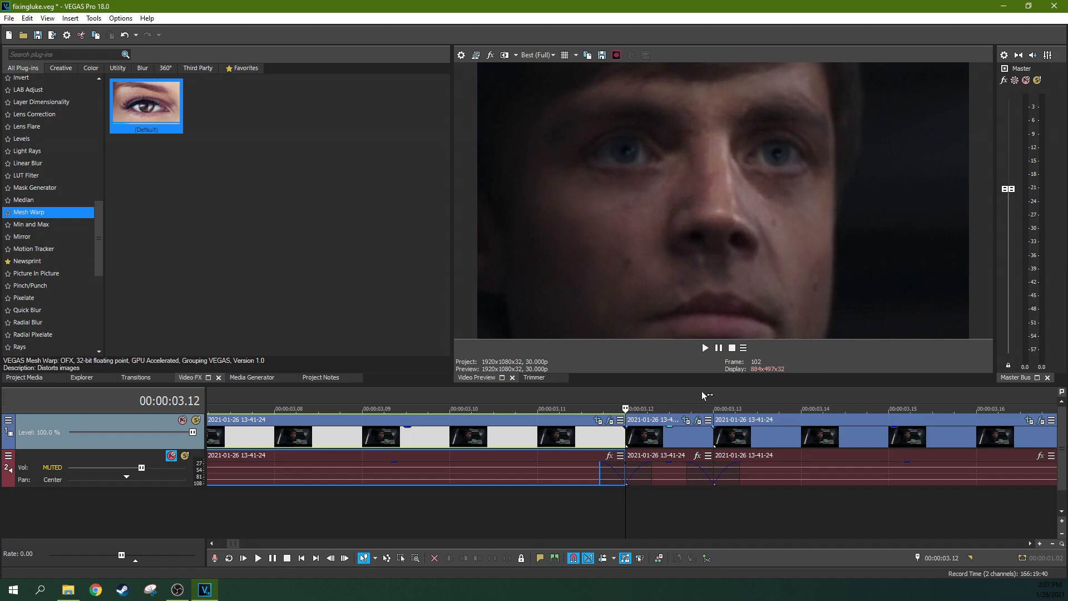
pyautogui.moveTo(701, 428)
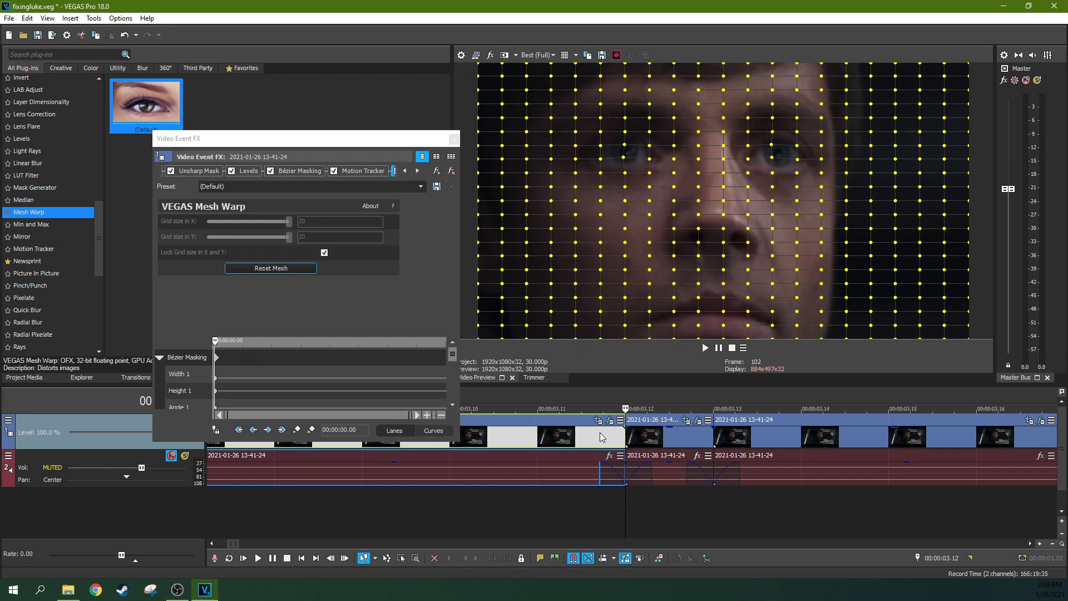
pyautogui.click(452, 187)
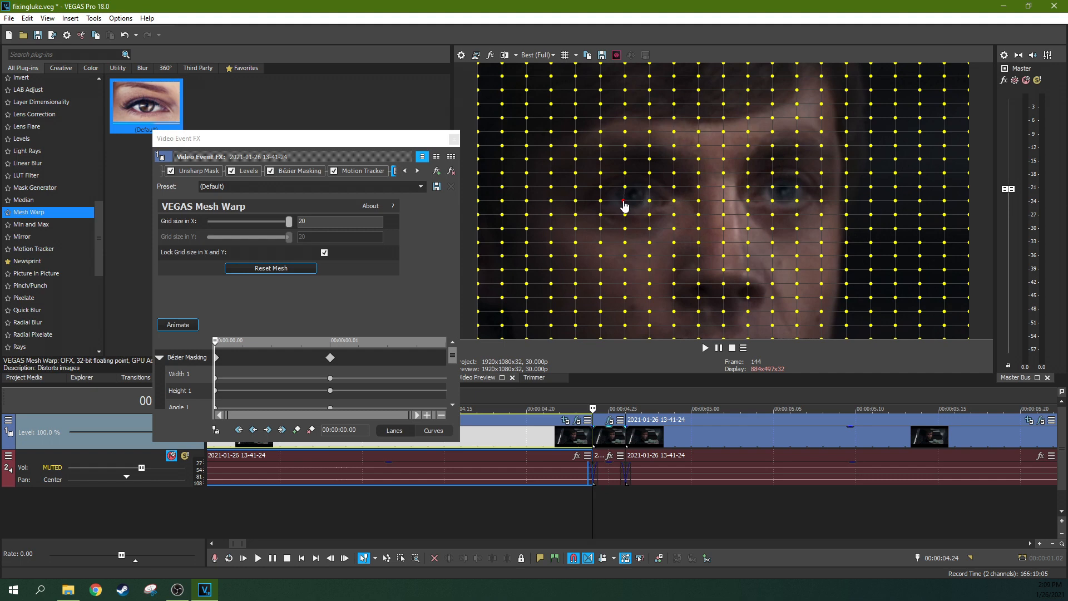
pyautogui.moveTo(627, 190)
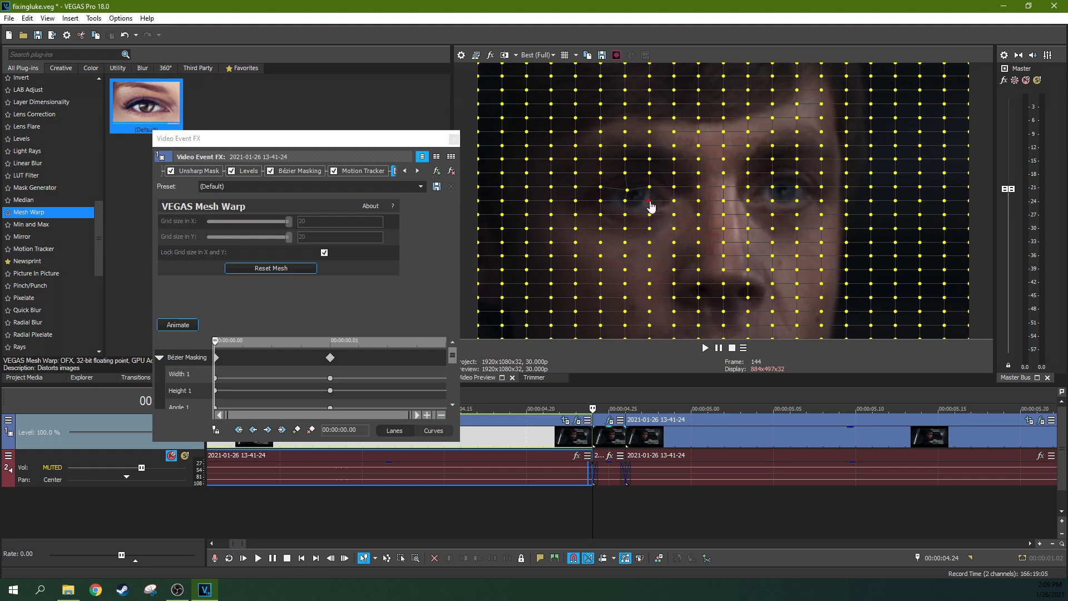
pyautogui.moveTo(776, 194)
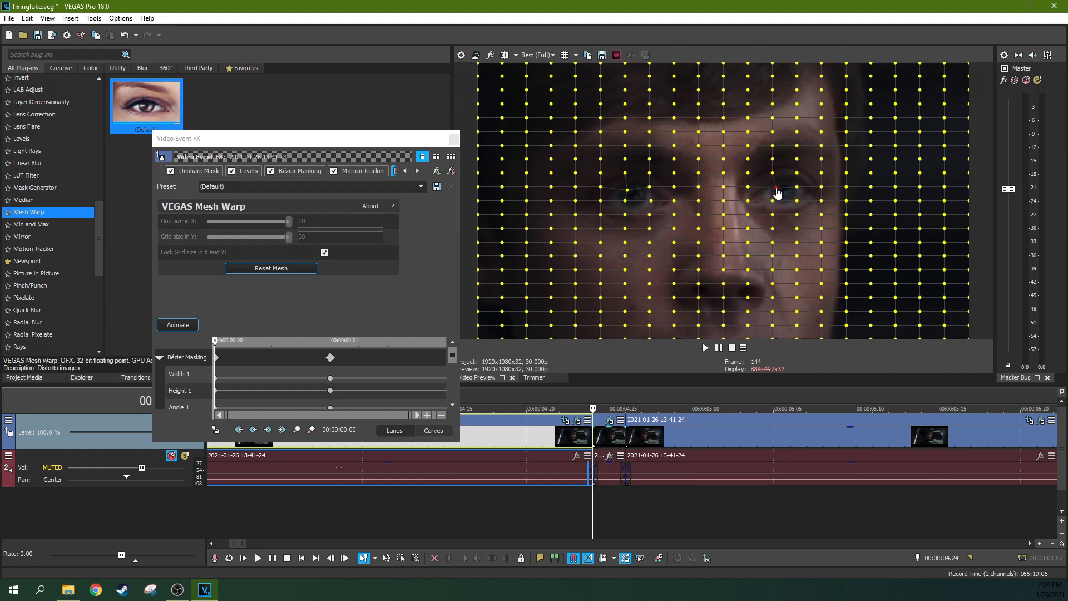
pyautogui.moveTo(796, 207)
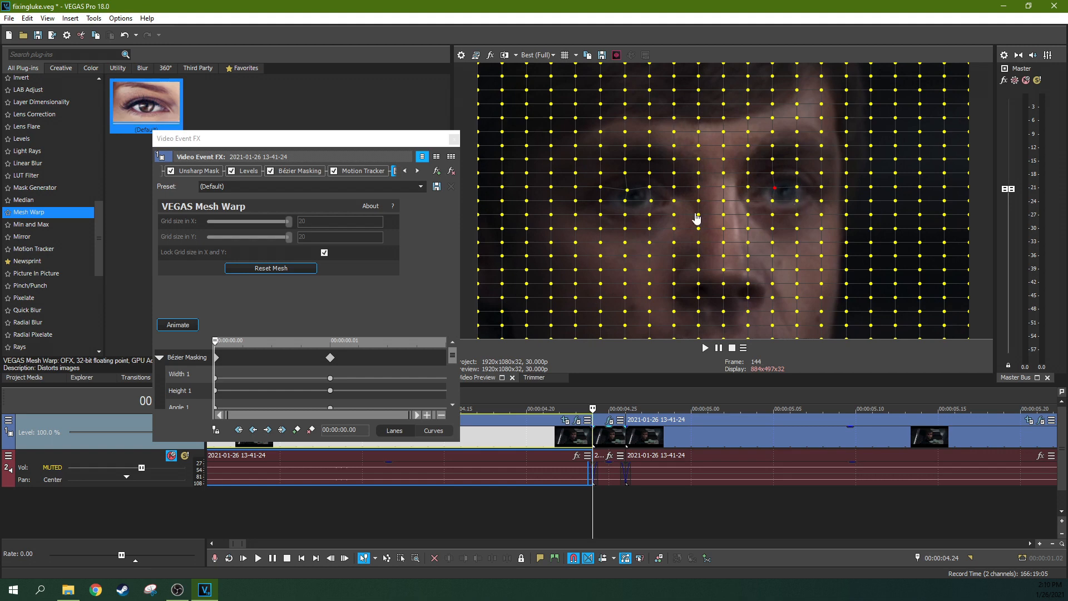
pyautogui.click(452, 139)
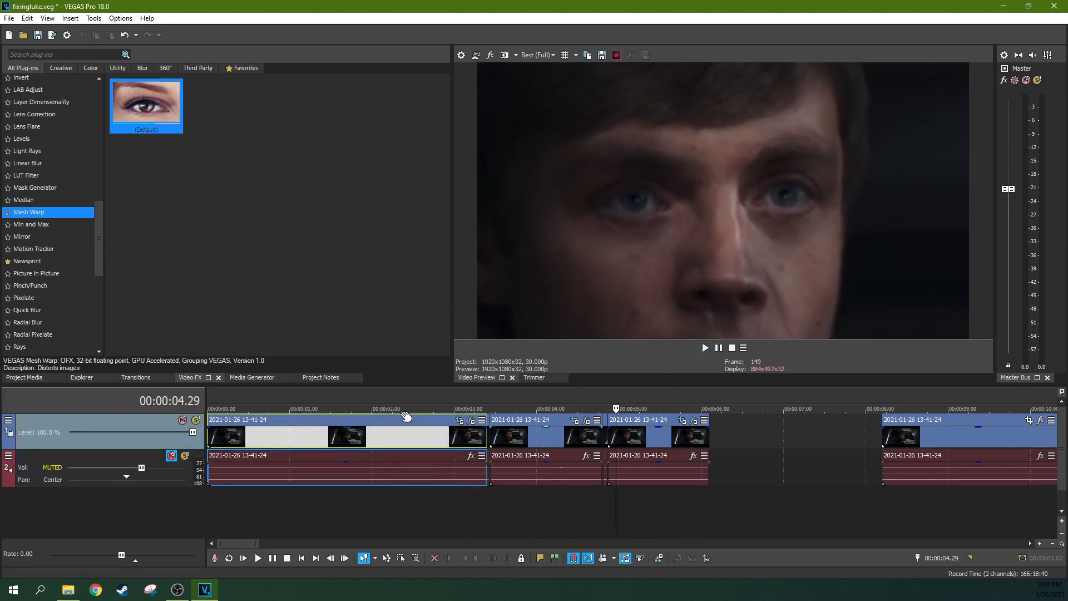
# Step: Warp the eye mesh points on a one-frame split near the clip start for another twitch and close the effect window
pyautogui.click(353, 409)
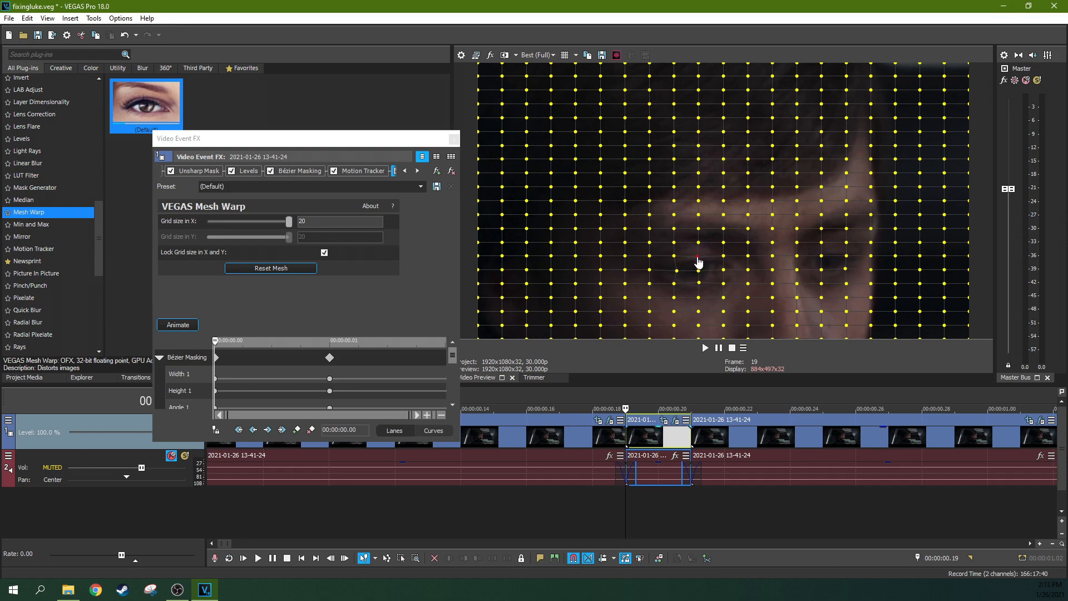
pyautogui.moveTo(602, 451)
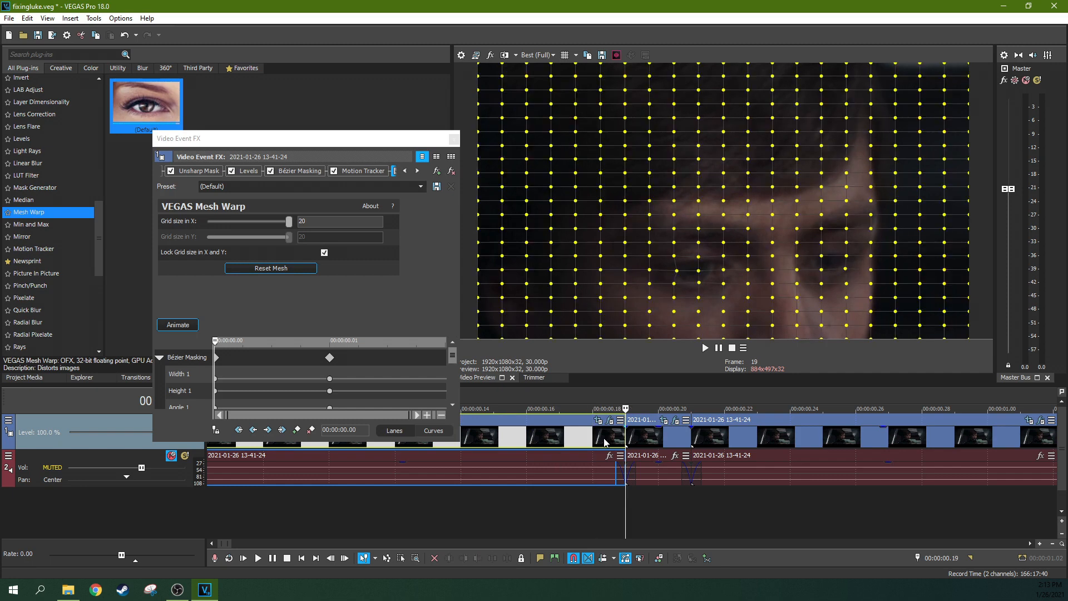
pyautogui.click(452, 140)
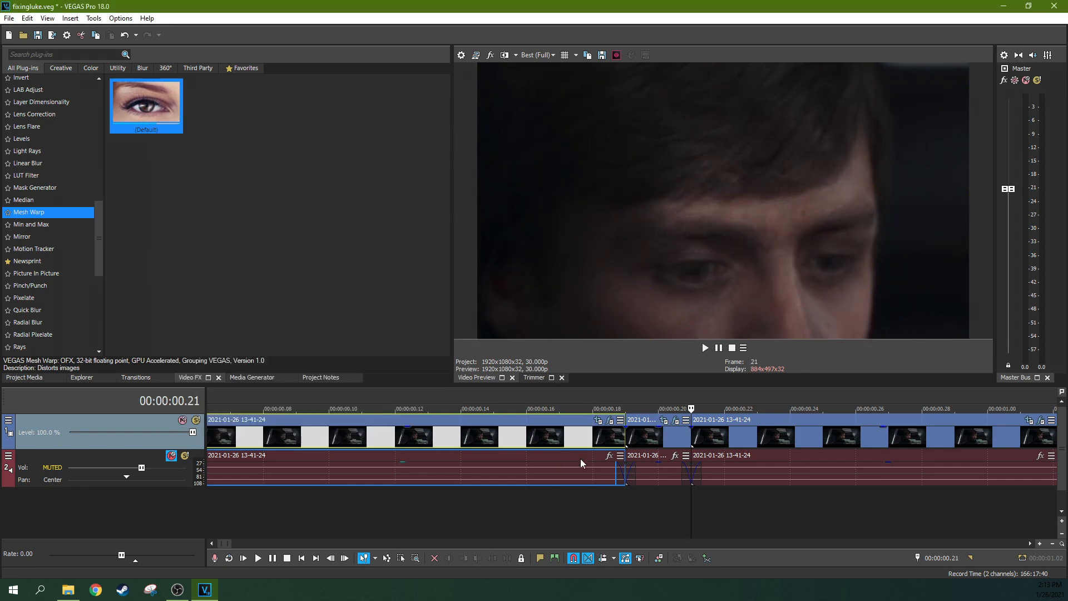
pyautogui.moveTo(603, 451)
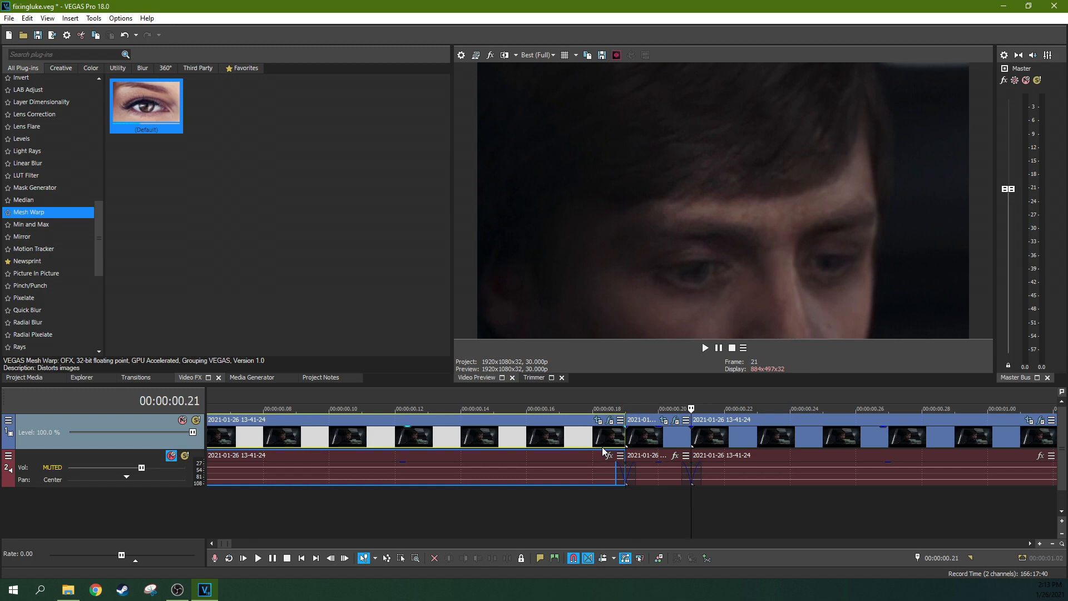
pyautogui.press('Left')
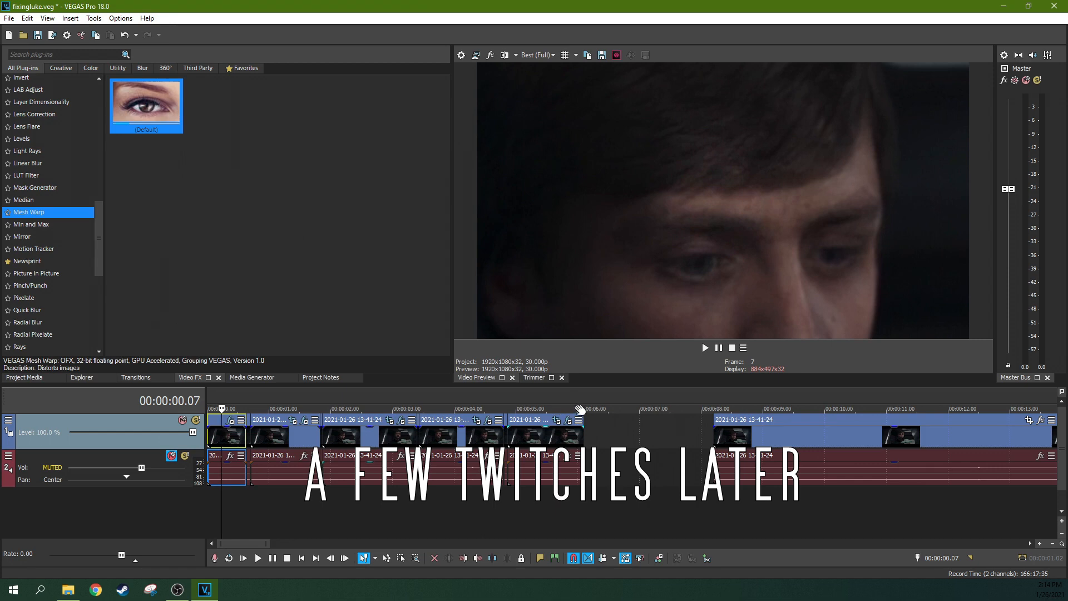
# Step: Apply the 1:1 Square aspect-ratio preset in the first event's Pan/Crop, then revert
pyautogui.click(560, 378)
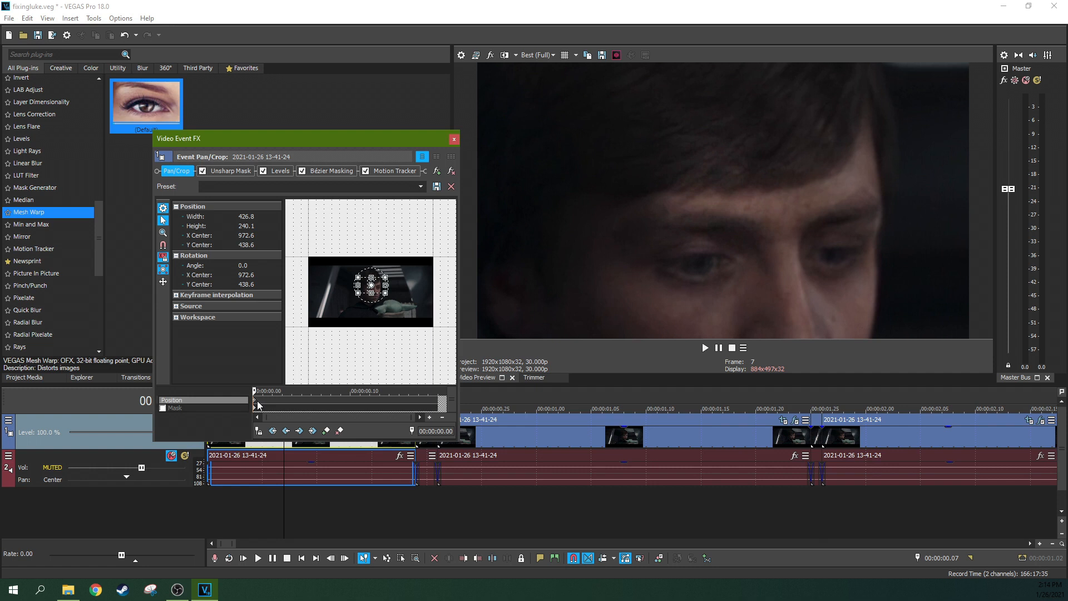
pyautogui.click(421, 186)
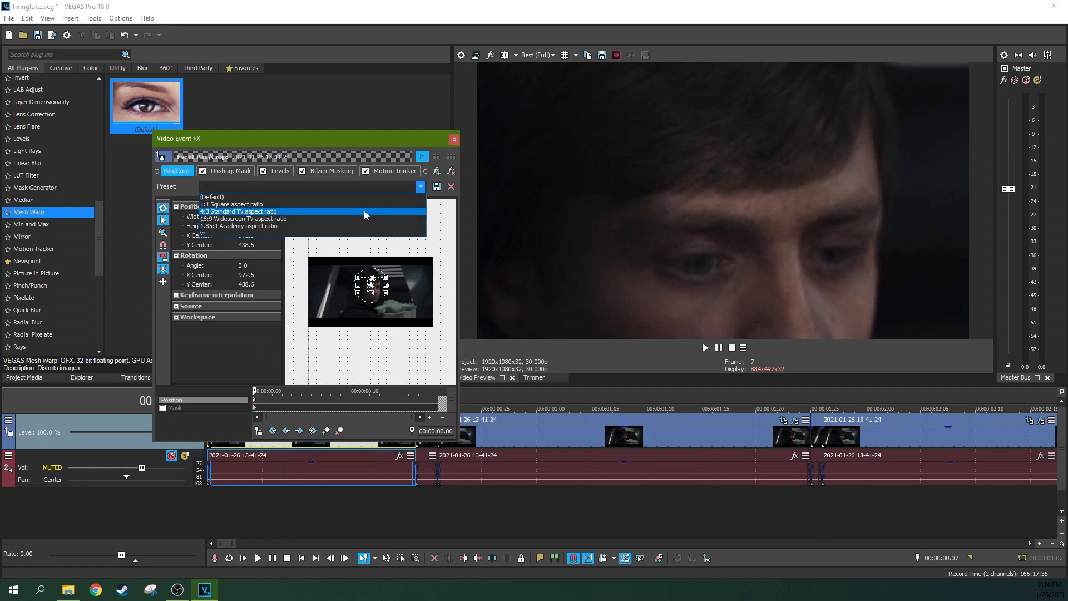
pyautogui.click(231, 204)
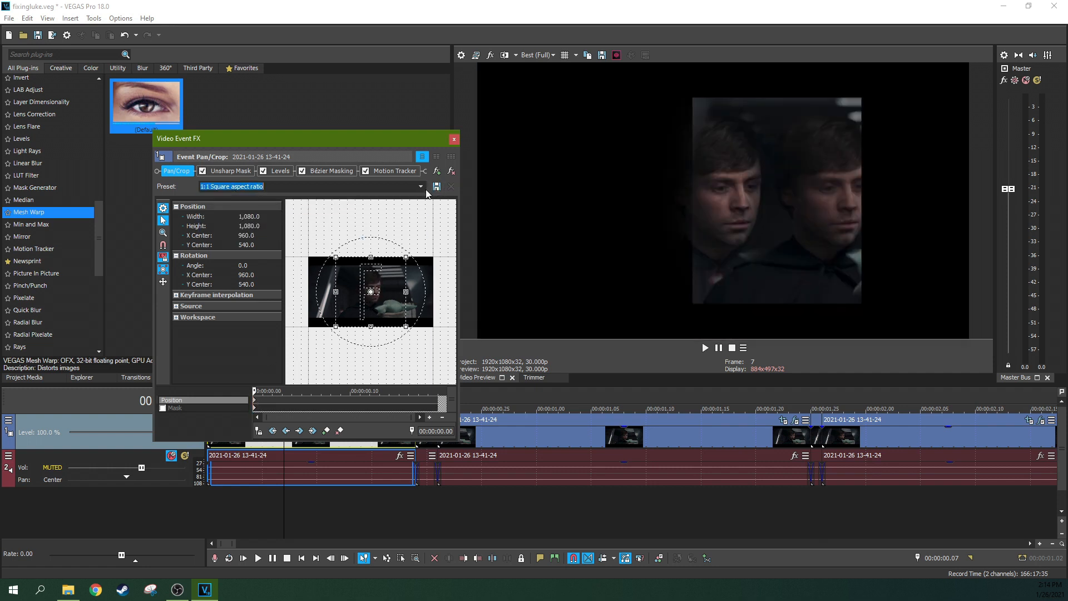
pyautogui.click(421, 185)
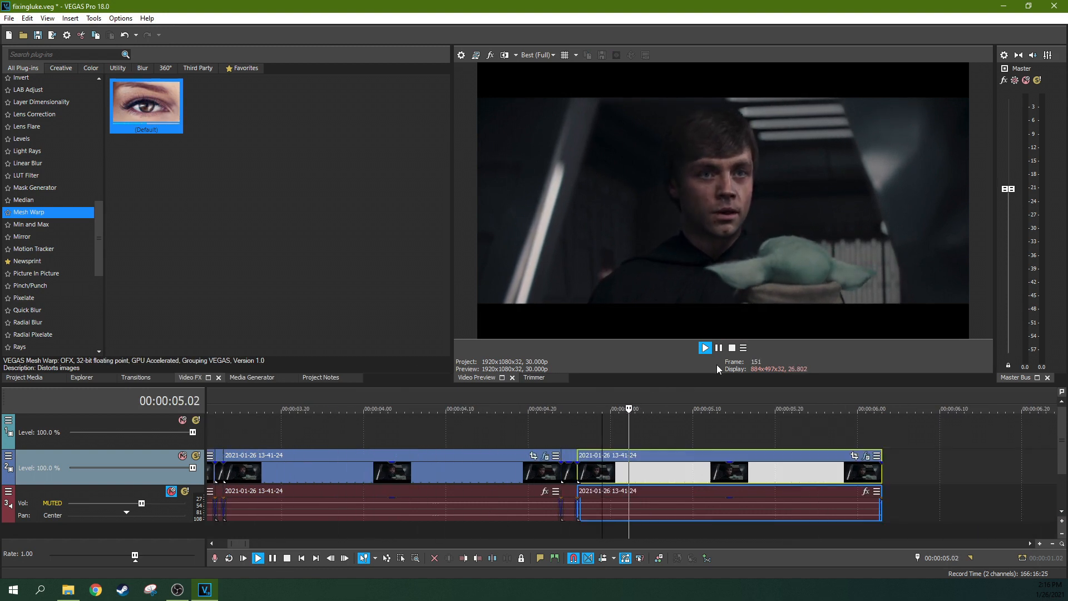
# Step: Save with Ctrl+S, play and pause, then scrub from ~11 s back to ~4 s over the twitches
pyautogui.click(705, 347)
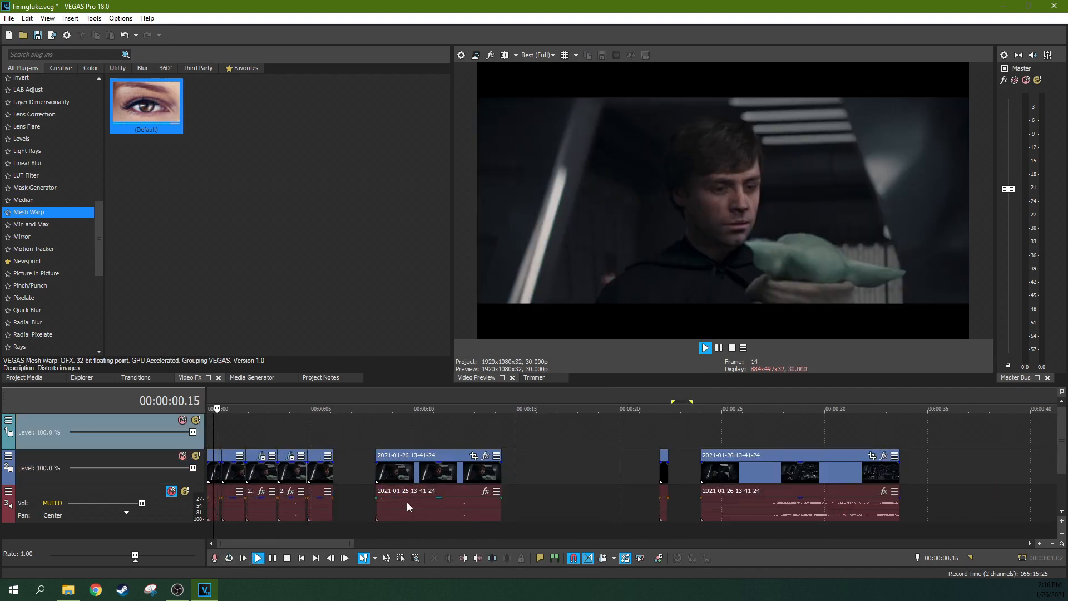
pyautogui.click(706, 347)
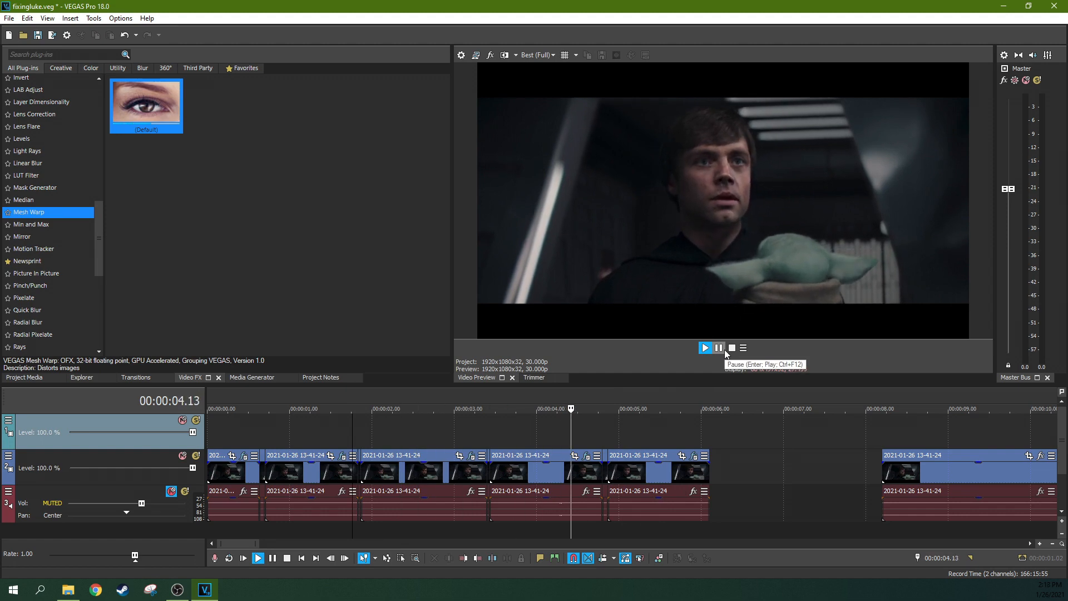
pyautogui.click(719, 349)
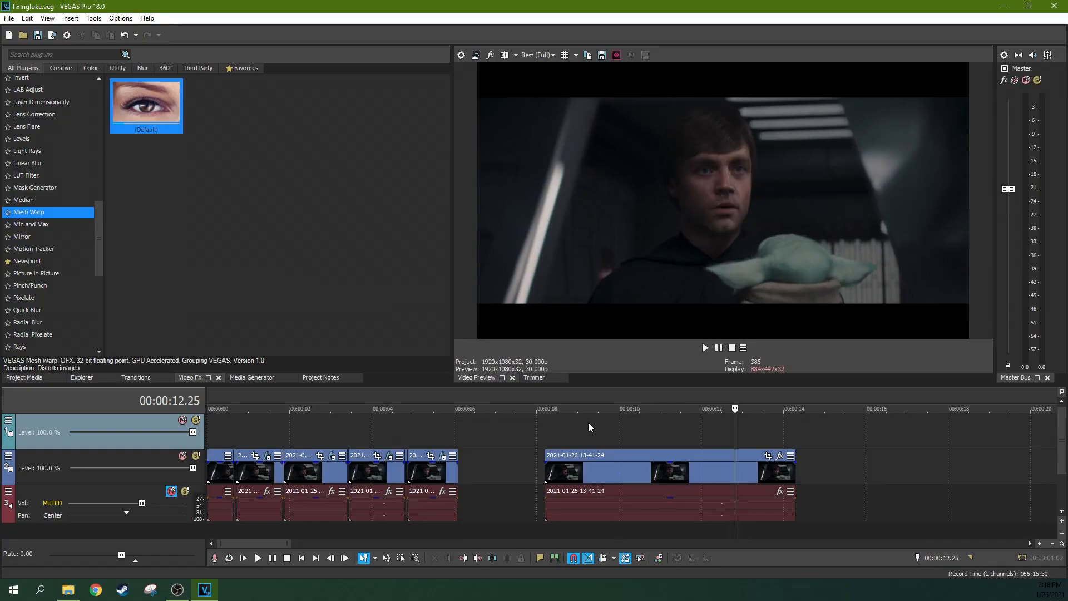
pyautogui.click(662, 409)
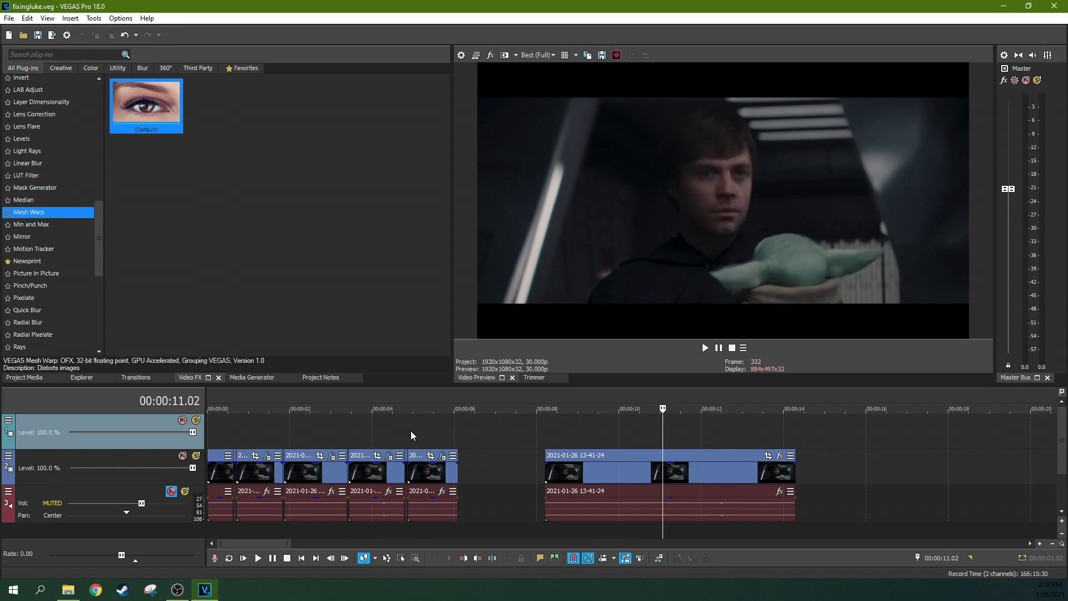
pyautogui.click(382, 409)
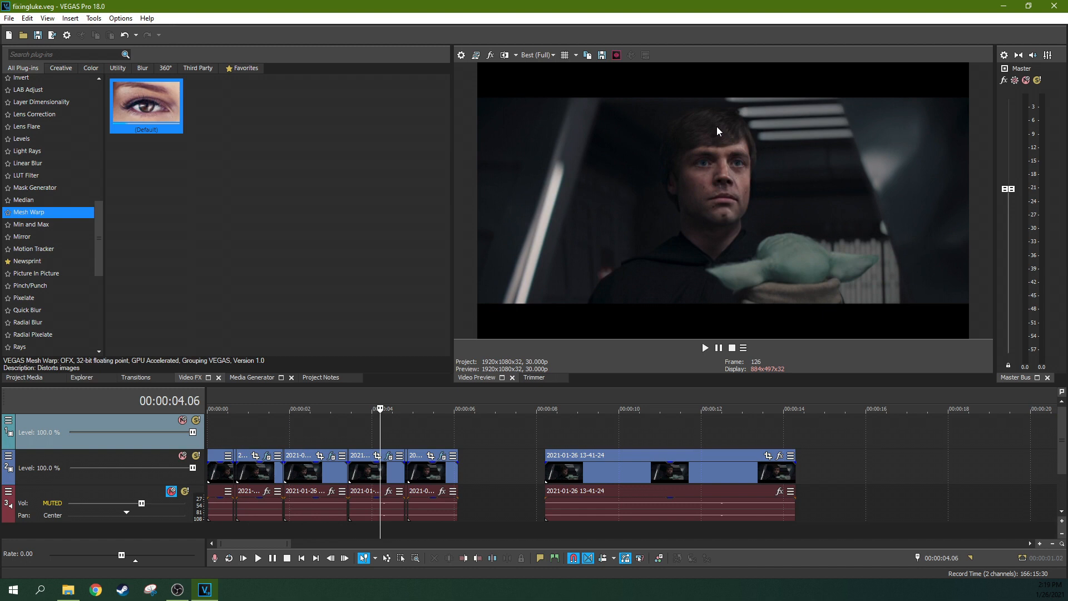
pyautogui.moveTo(719, 155)
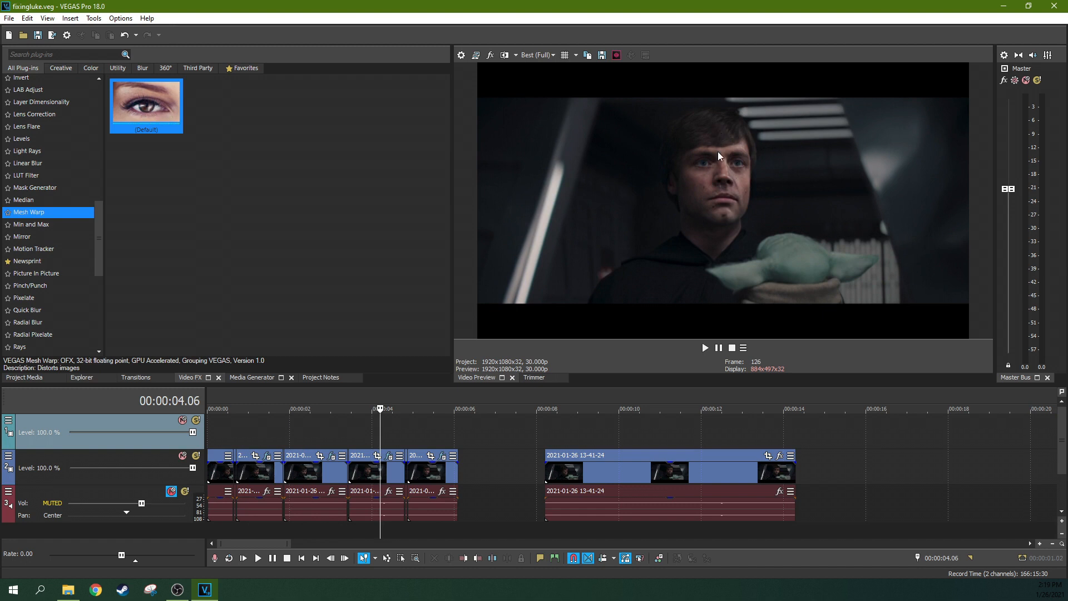
pyautogui.moveTo(668, 238)
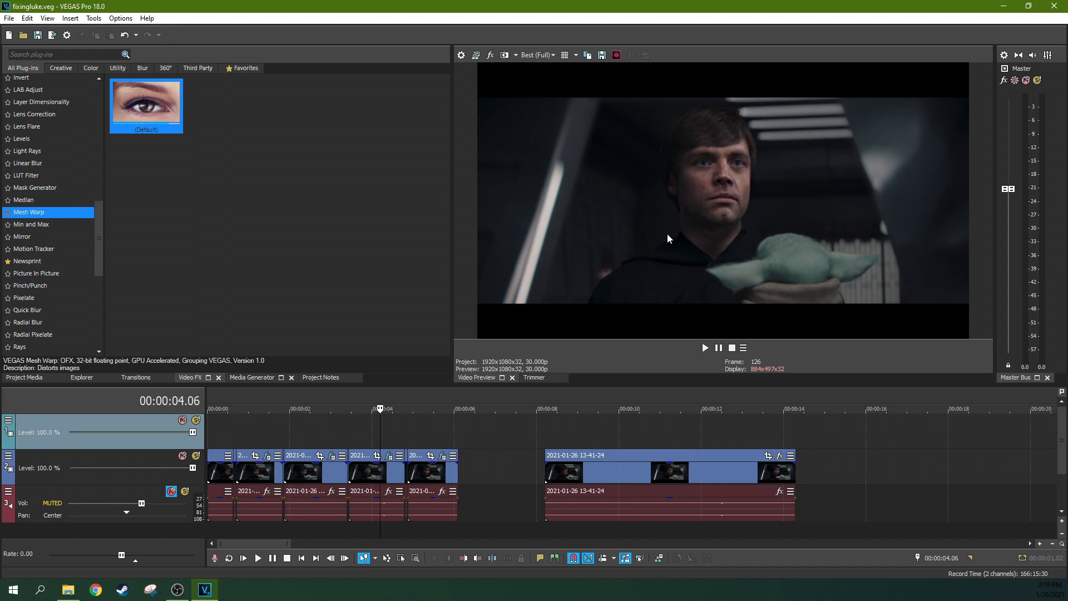